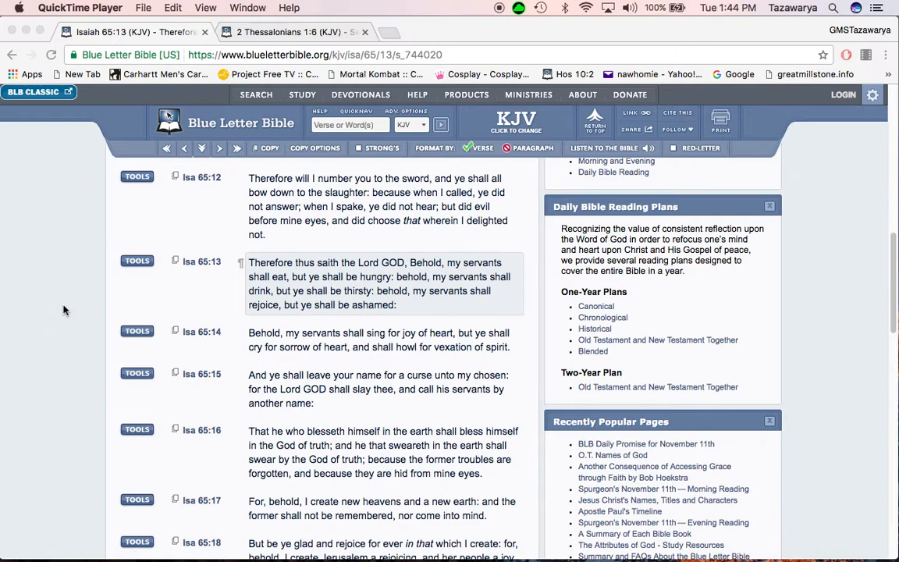
pyautogui.moveTo(79, 304)
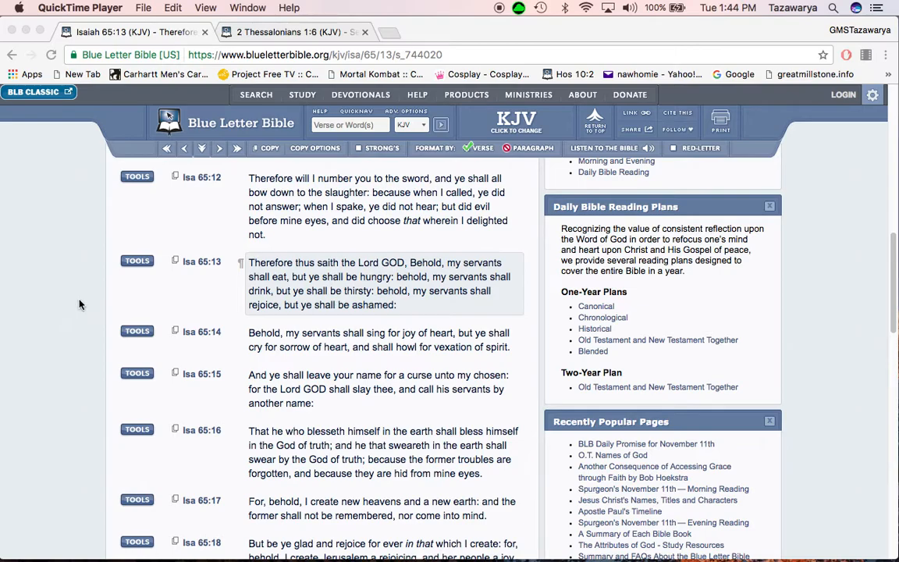
pyautogui.moveTo(240, 262)
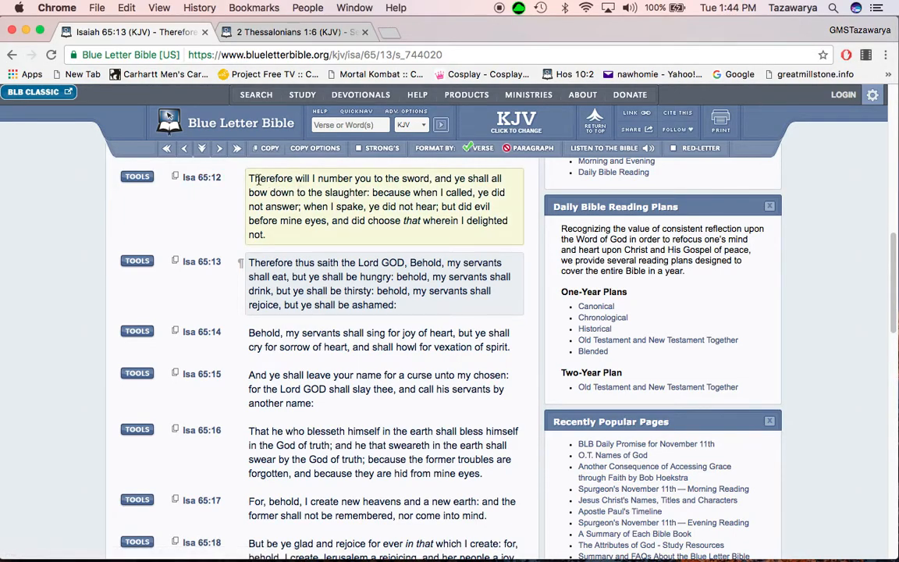
# Mark 'because when I called, ye did not answer' and 'when I spake, ye did not hear' in Isaiah 65:12
pyautogui.moveTo(250, 178); pyautogui.dragTo(355, 178)
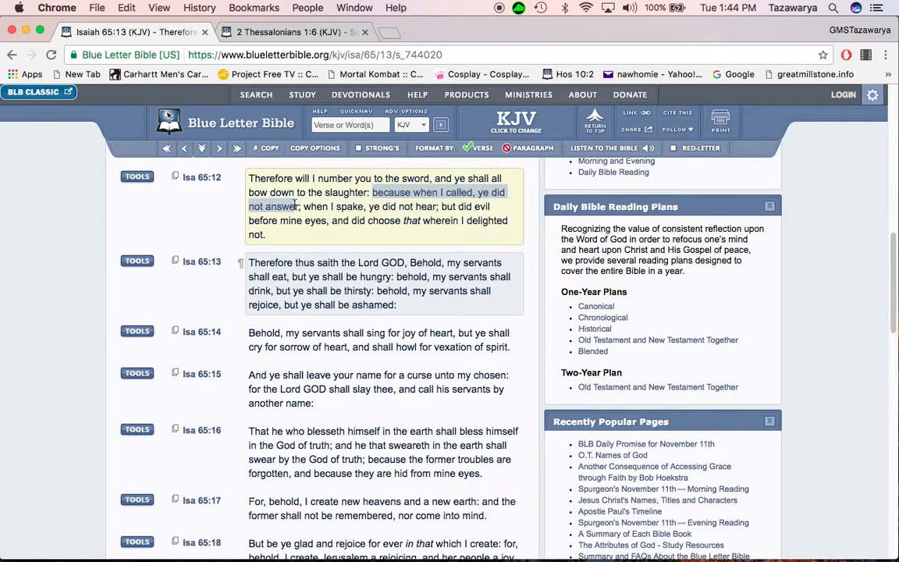
pyautogui.click(312, 206)
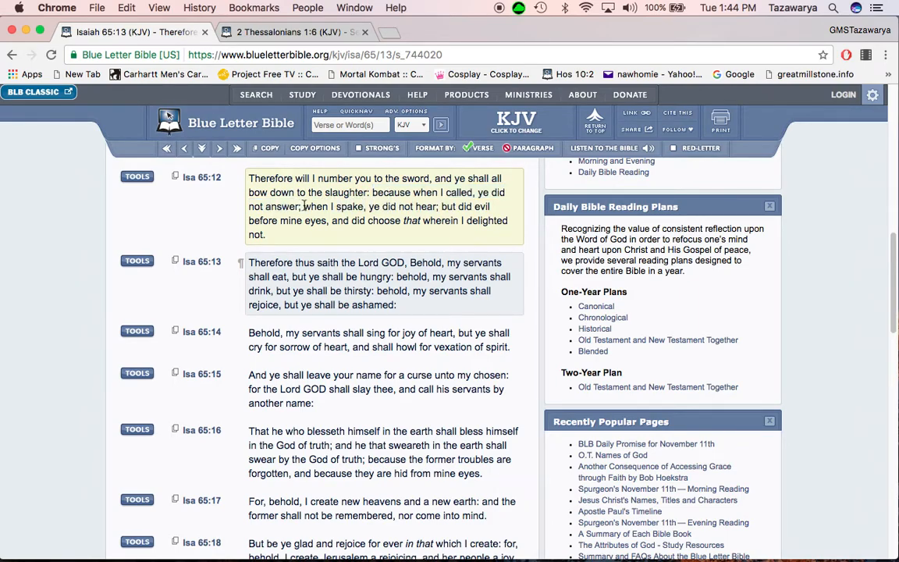
pyautogui.moveTo(304, 206); pyautogui.dragTo(439, 206)
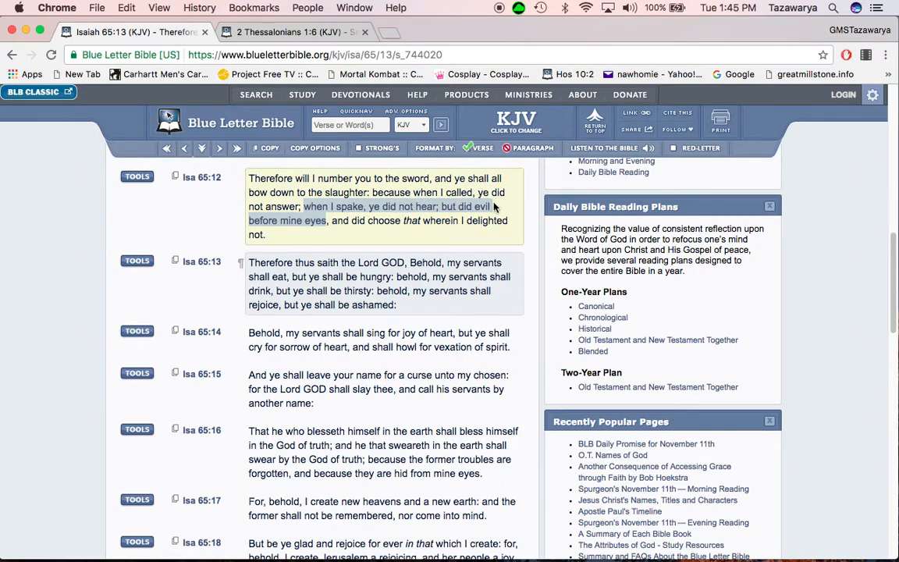
pyautogui.moveTo(493, 205)
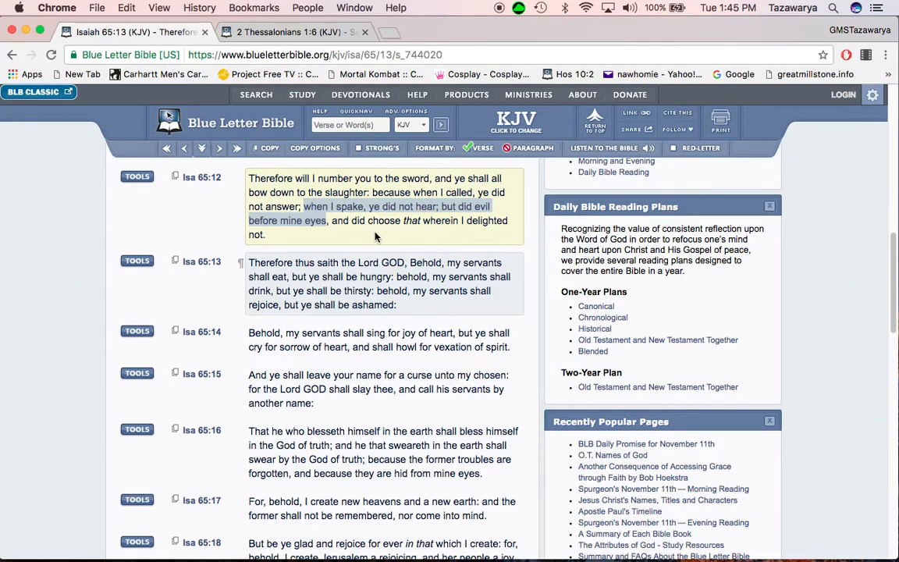
pyautogui.moveTo(390, 236)
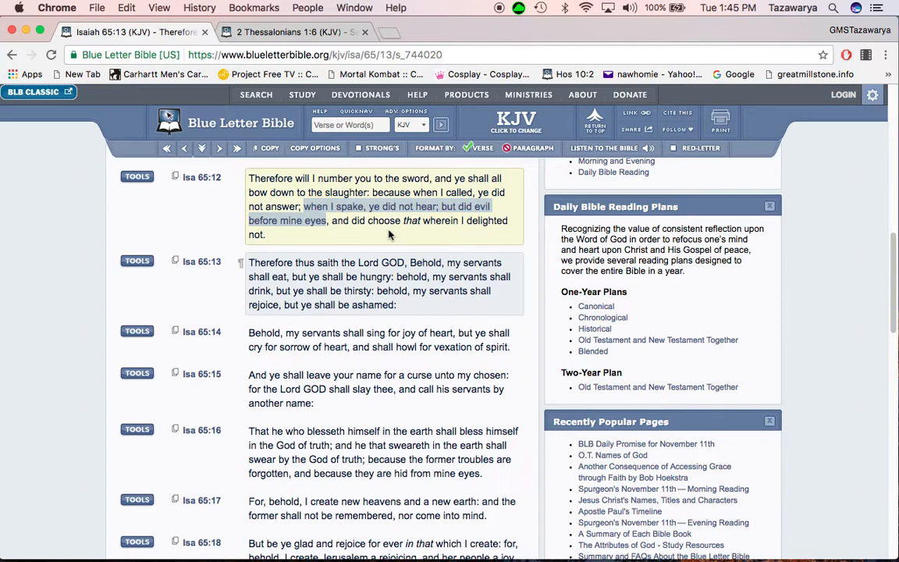
pyautogui.moveTo(376, 236)
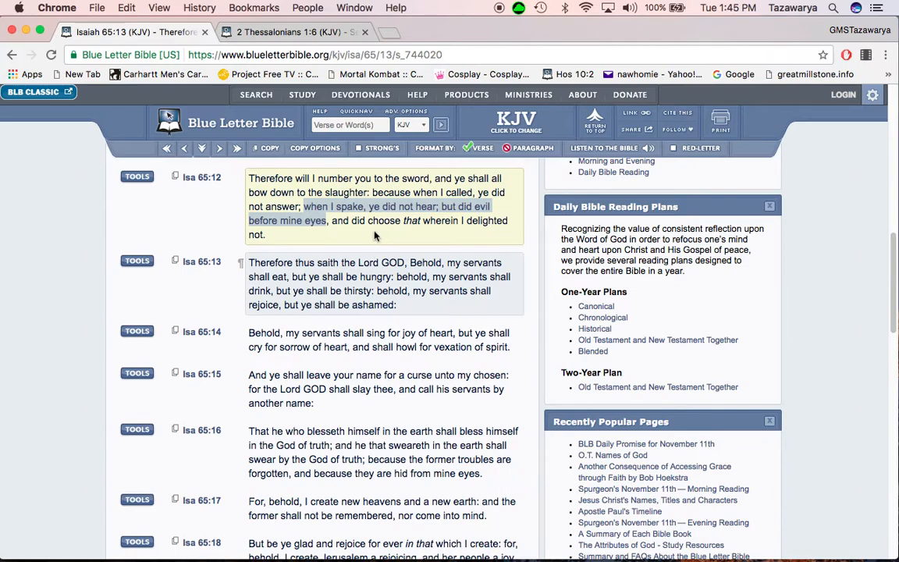
pyautogui.moveTo(400, 224)
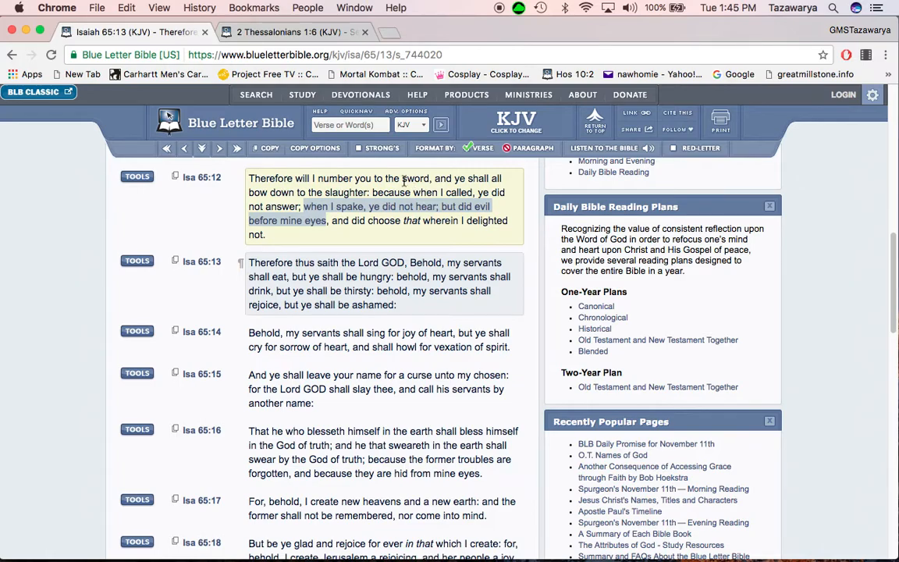
pyautogui.moveTo(379, 197)
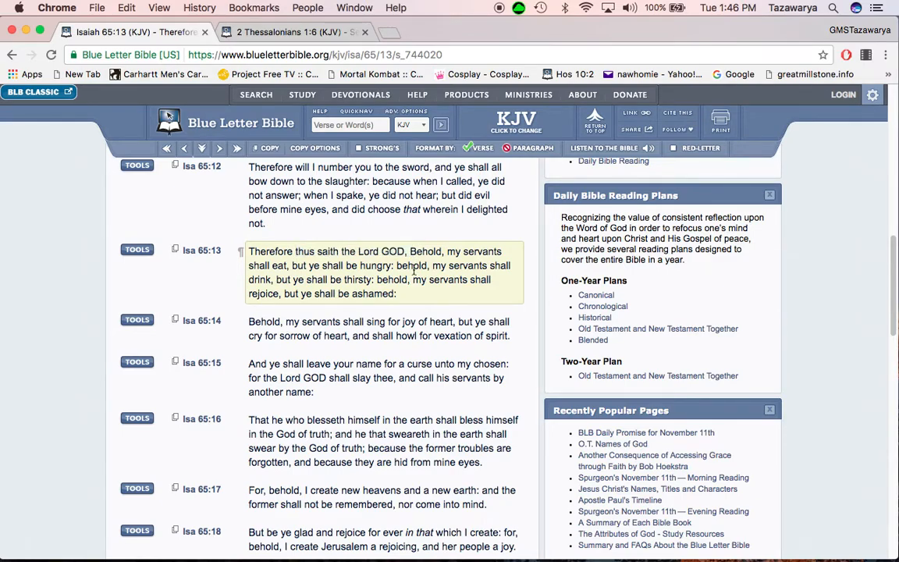
pyautogui.moveTo(409, 251); pyautogui.dragTo(503, 251)
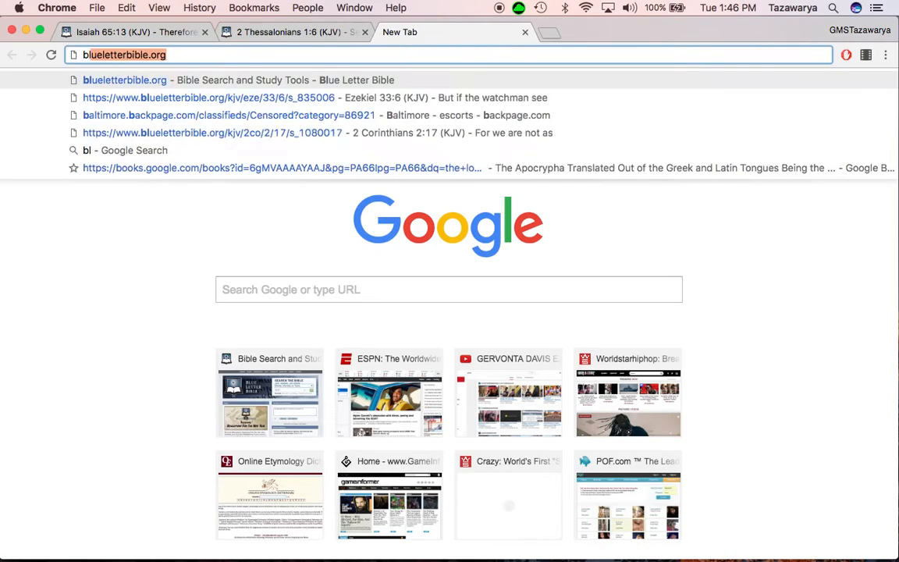
# Search 'blues', open the Blue Letter Bible site, and choose Amos from the book list
pyautogui.write('blues')
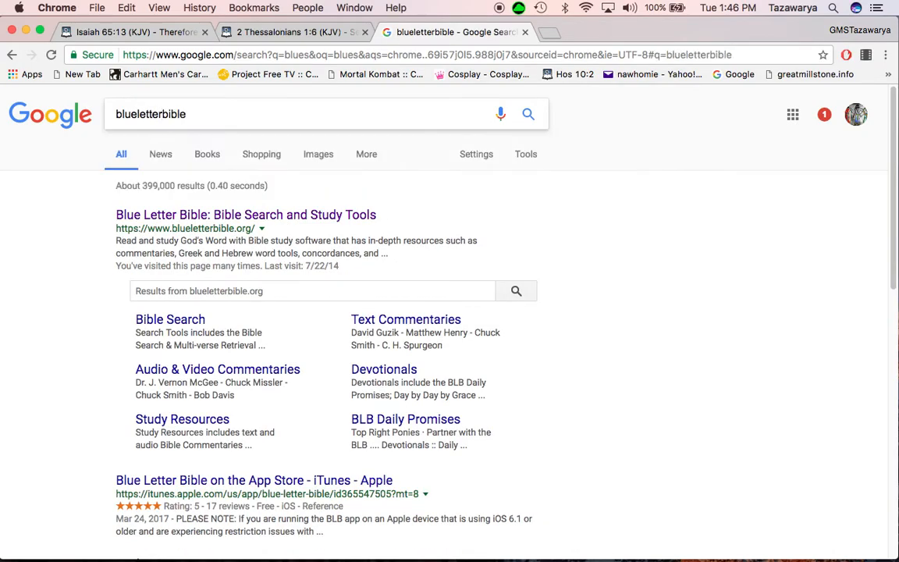
pyautogui.click(246, 215)
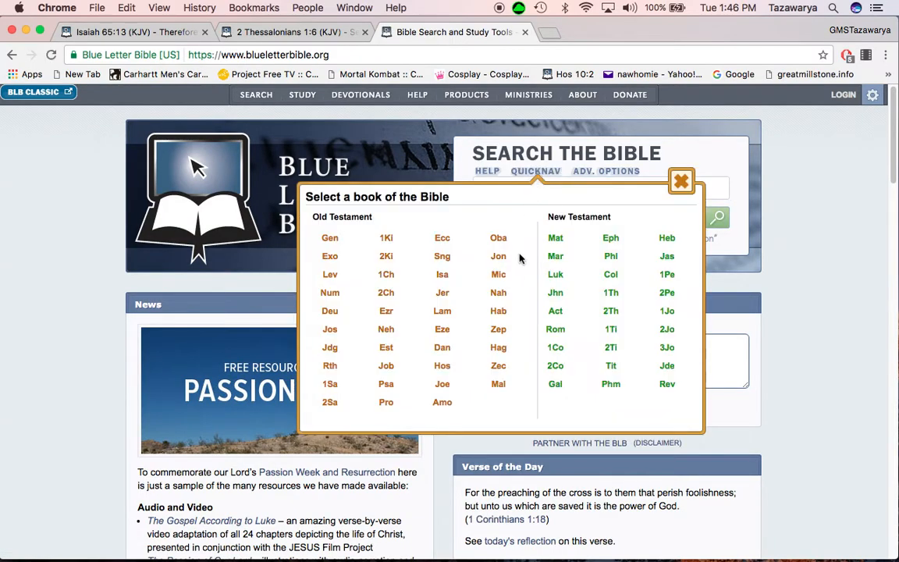
pyautogui.click(442, 402)
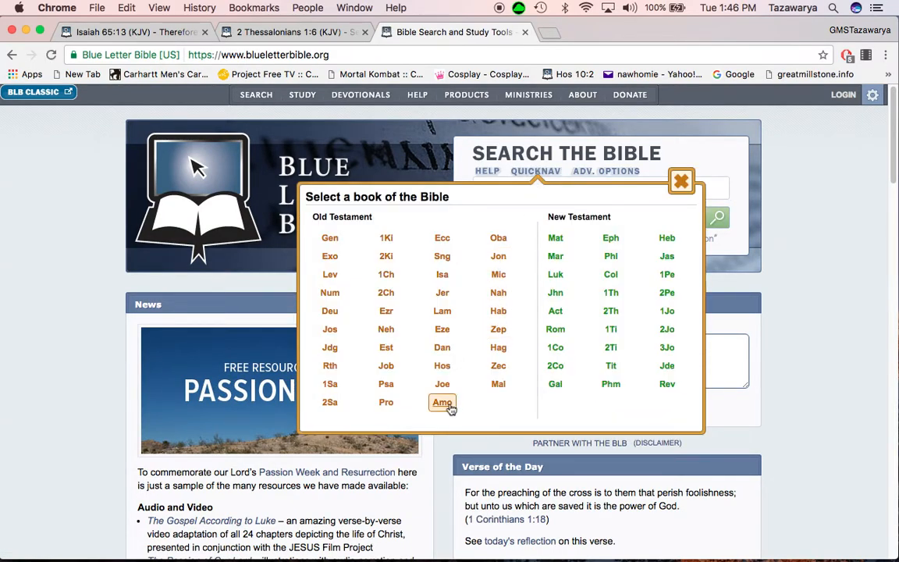
pyautogui.click(441, 402)
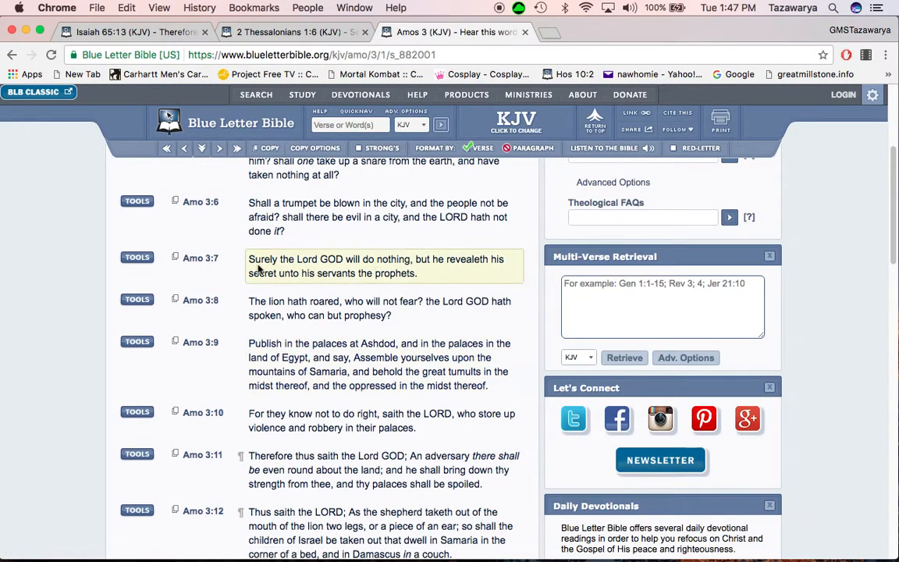
# Mark a phrase on the Amos page, then switch back to the Isaiah 65 tab
pyautogui.moveTo(296, 258); pyautogui.dragTo(410, 258)
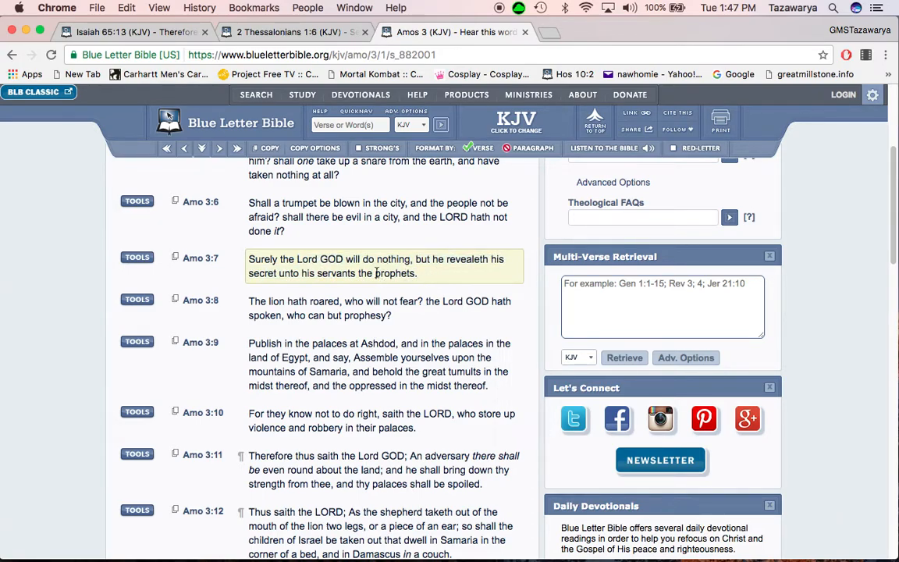
pyautogui.moveTo(356, 293)
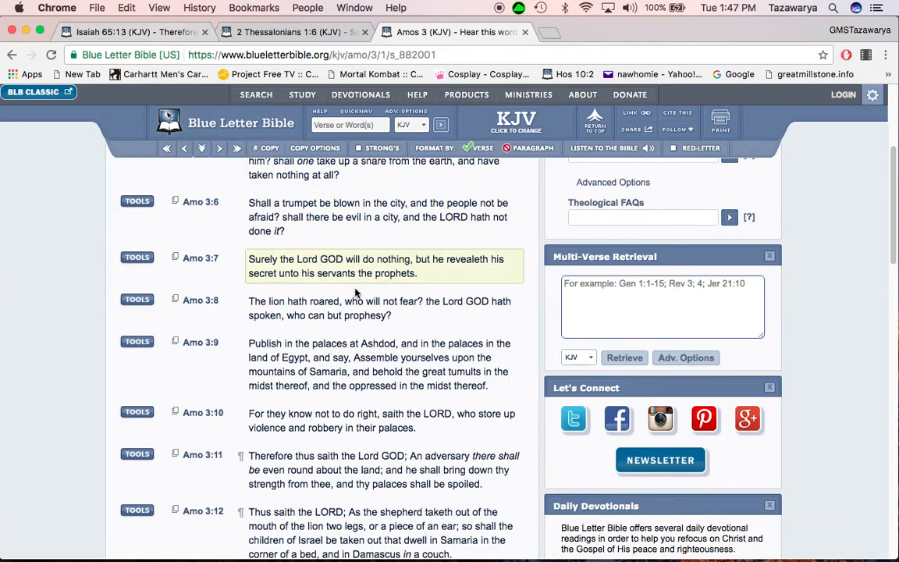
pyautogui.moveTo(495, 278)
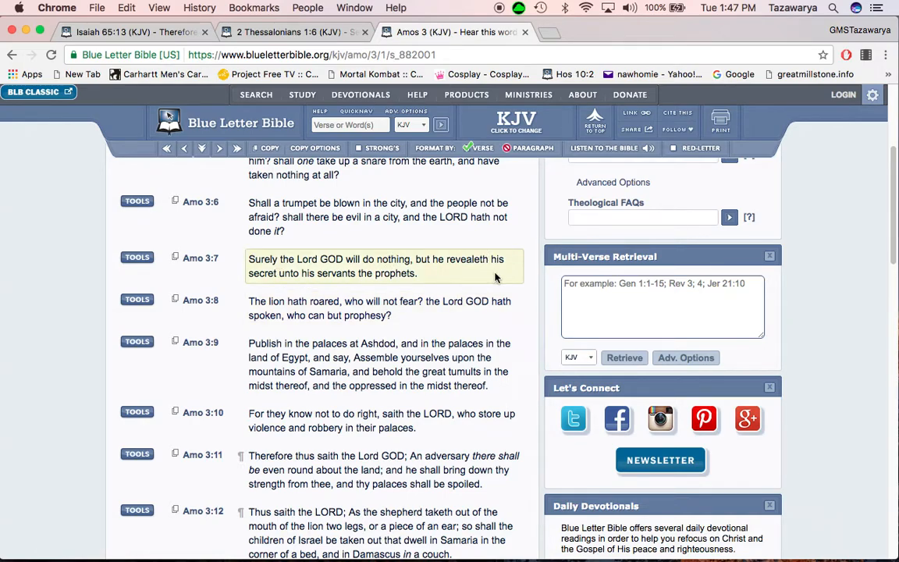
pyautogui.moveTo(421, 278)
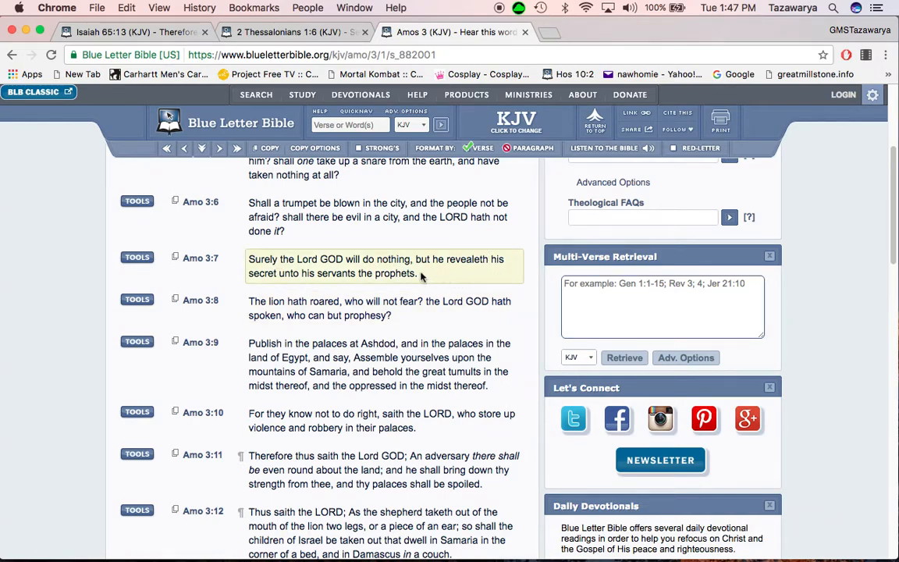
pyautogui.click(132, 32)
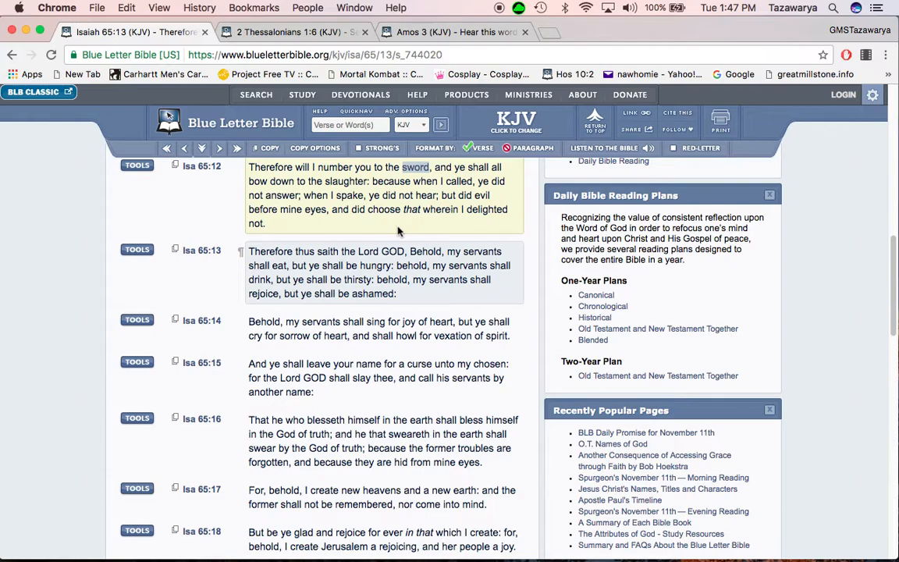
pyautogui.moveTo(400, 225)
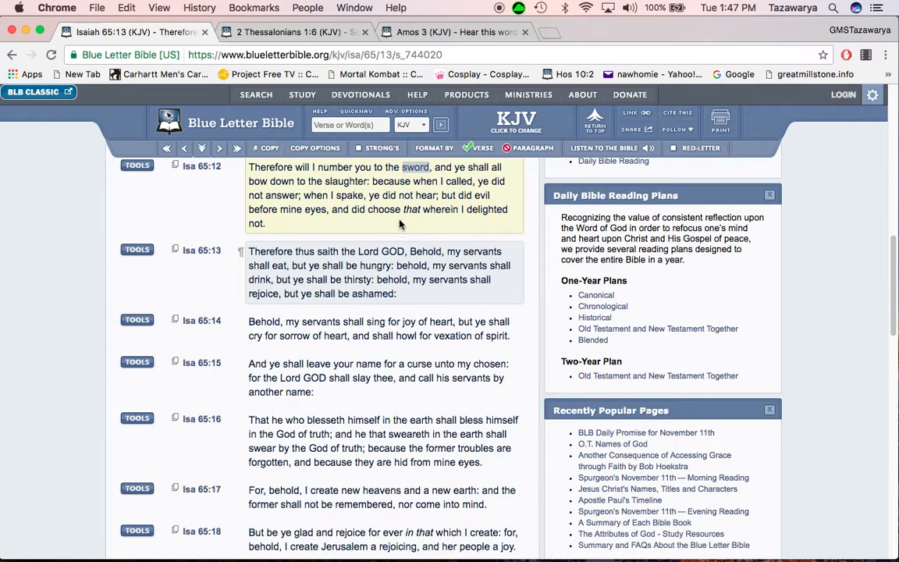
pyautogui.moveTo(418, 224)
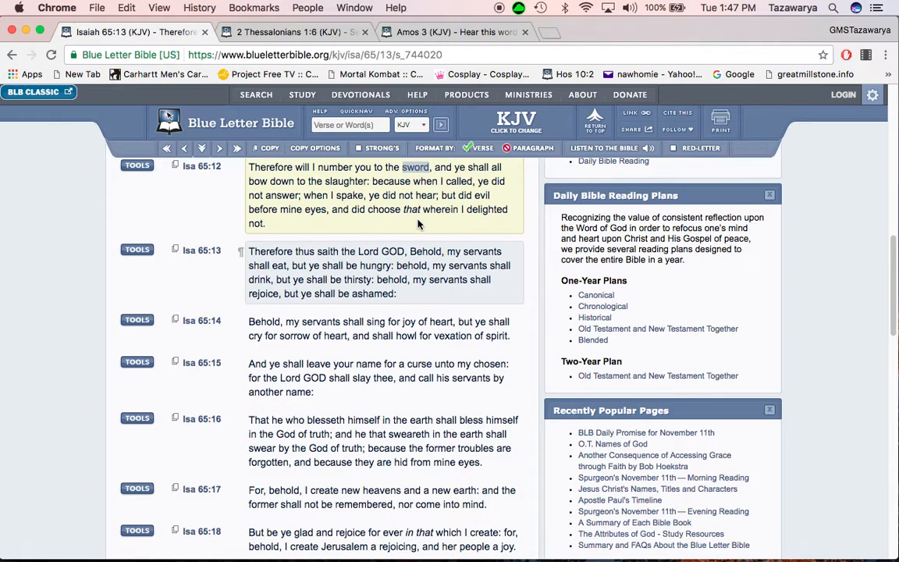
pyautogui.moveTo(405, 214)
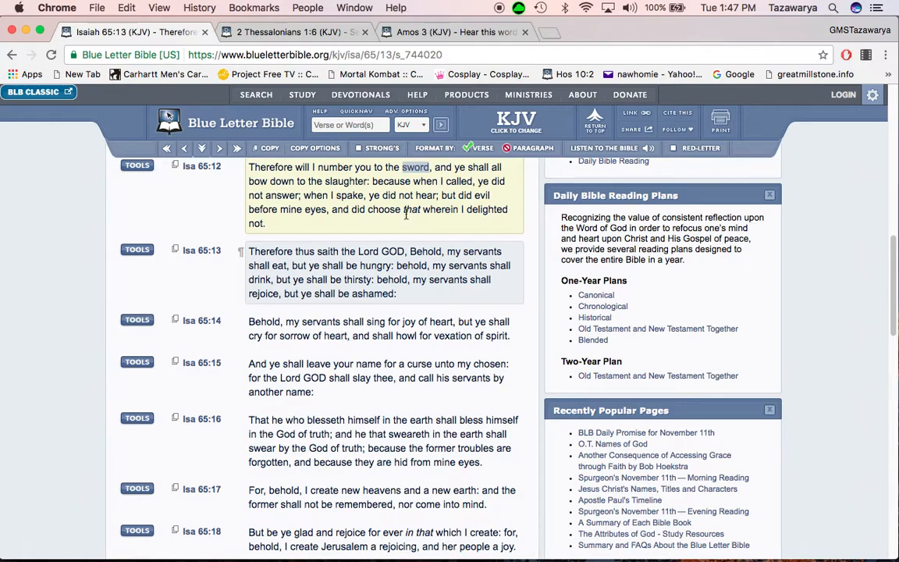
pyautogui.moveTo(419, 220)
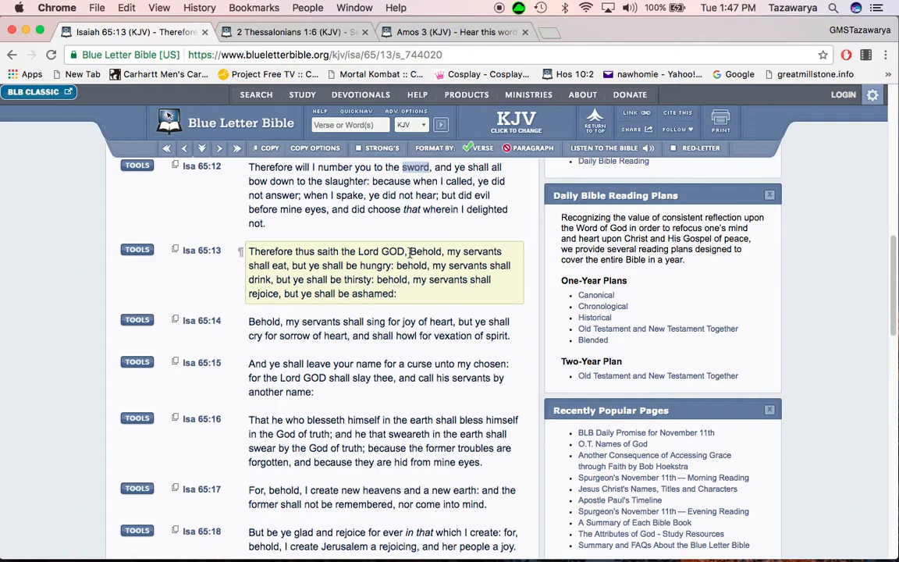
# Select 'Behold, my servants shall eat' in Isaiah 65:13, then deselect it
pyautogui.moveTo(409, 251); pyautogui.dragTo(287, 265)
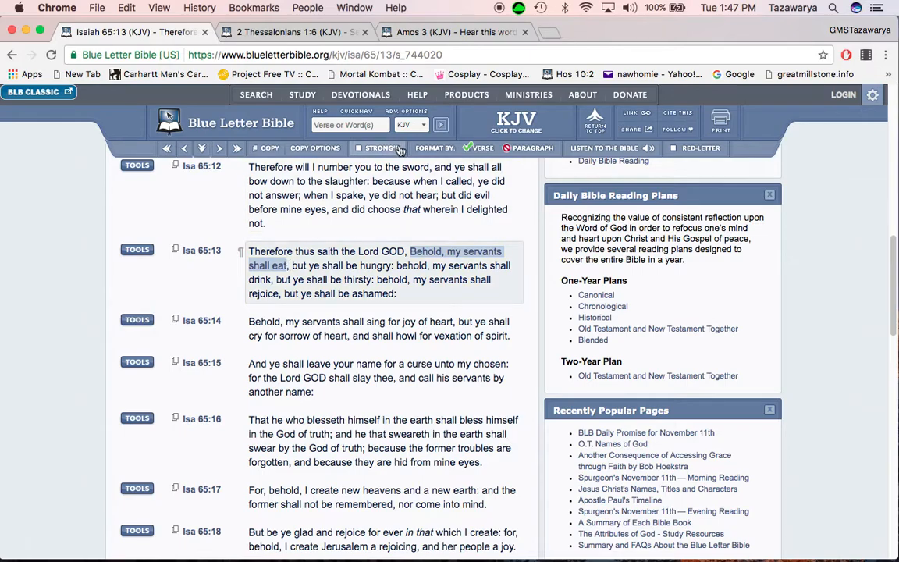
pyautogui.click(358, 147)
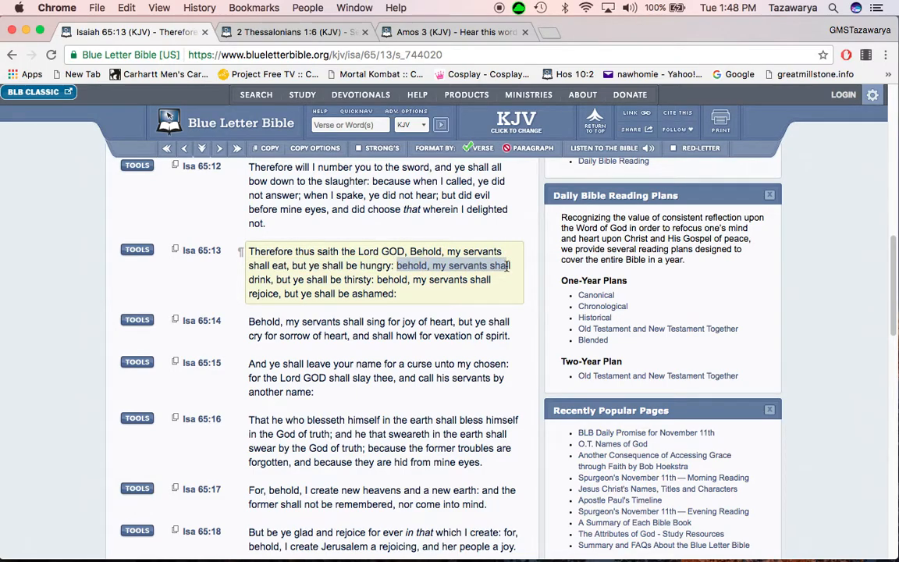
pyautogui.moveTo(508, 265); pyautogui.dragTo(373, 280)
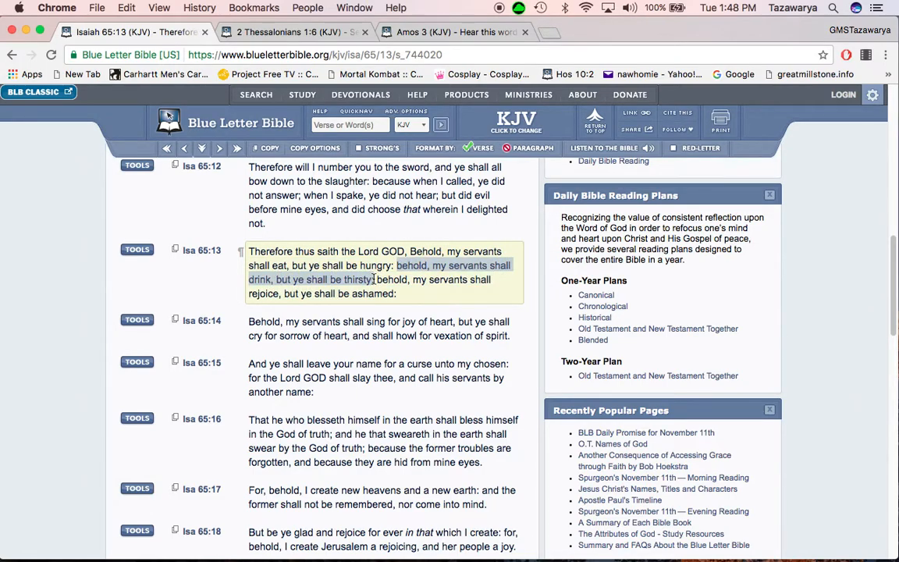
pyautogui.moveTo(367, 285)
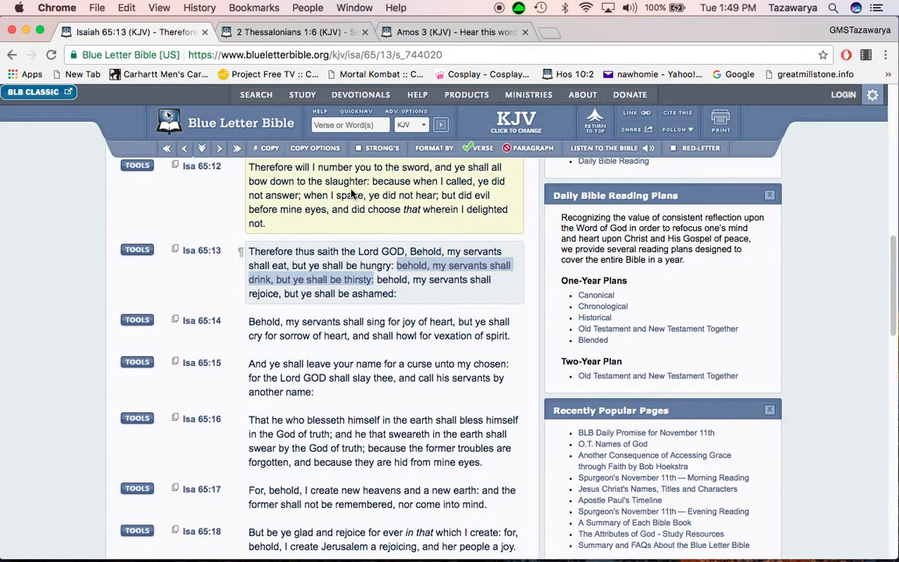
pyautogui.moveTo(303, 194)
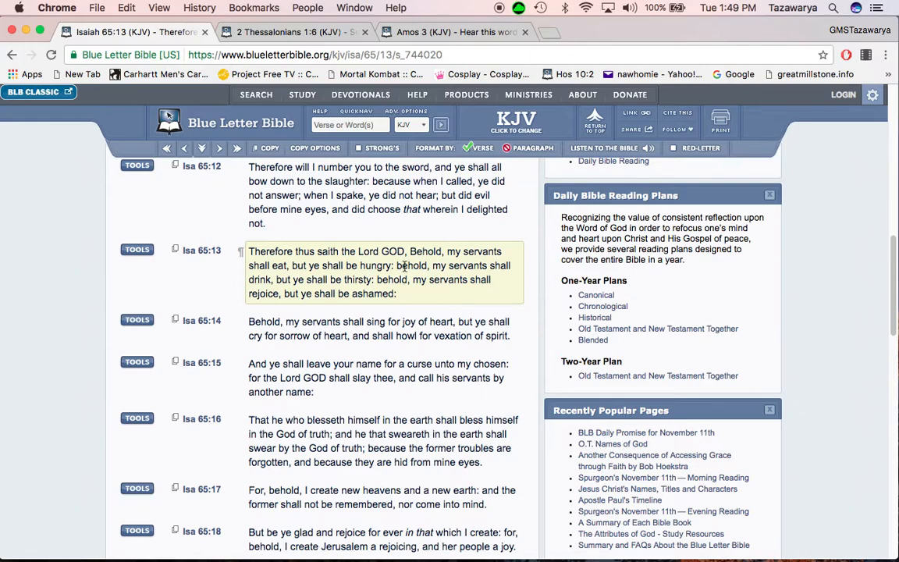
pyautogui.moveTo(405, 296)
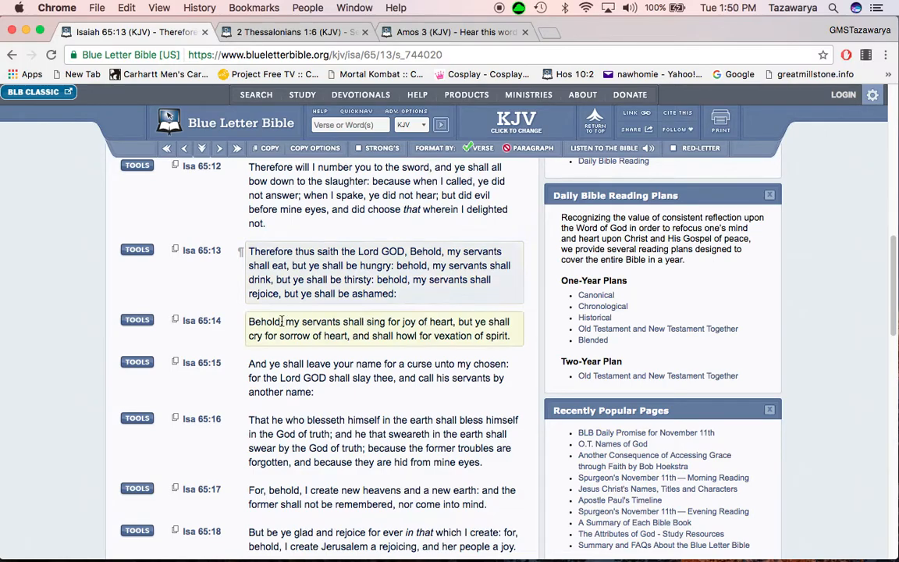
# Mark 'my servants shall sing for joy' (65:14) and 'leave your name for a curse' (65:15)
pyautogui.moveTo(286, 322); pyautogui.dragTo(403, 322)
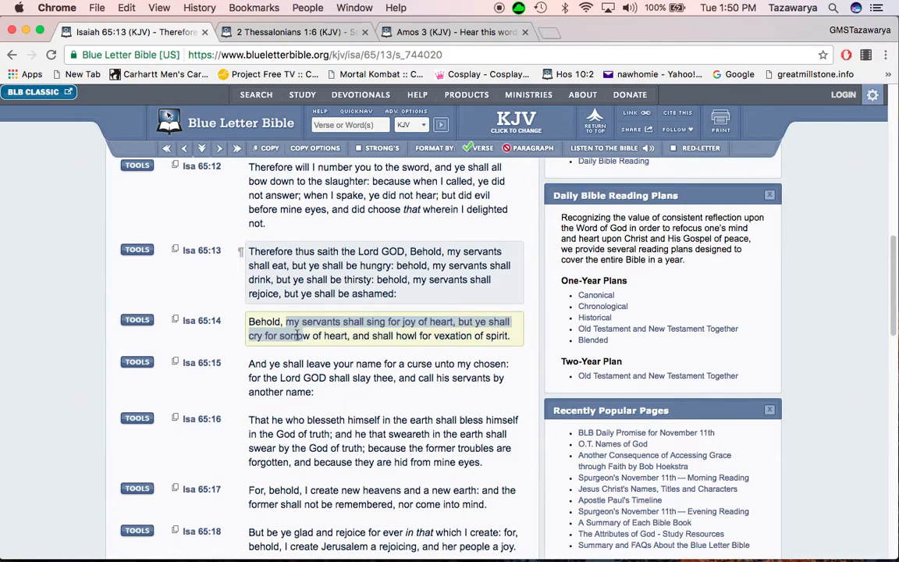
pyautogui.doubleClick(295, 336)
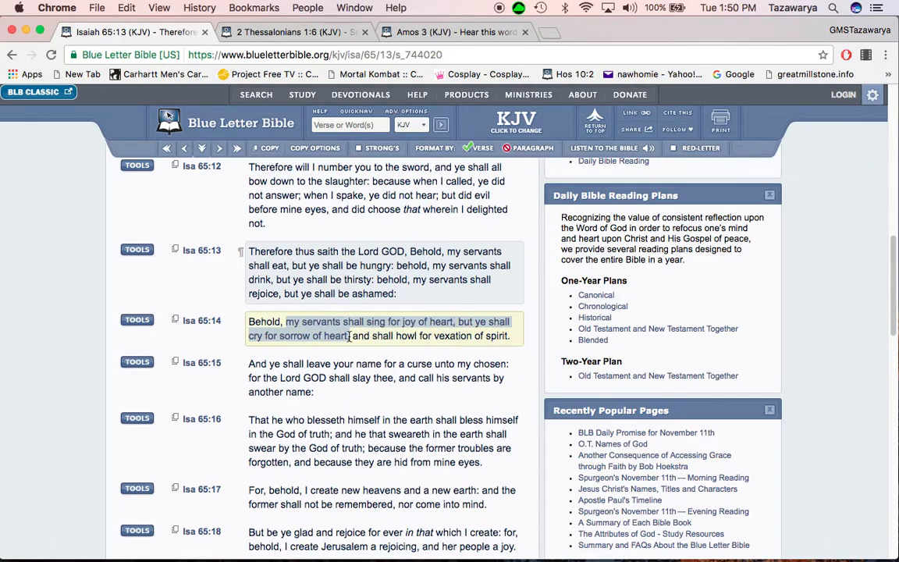
pyautogui.moveTo(285, 322); pyautogui.dragTo(508, 336)
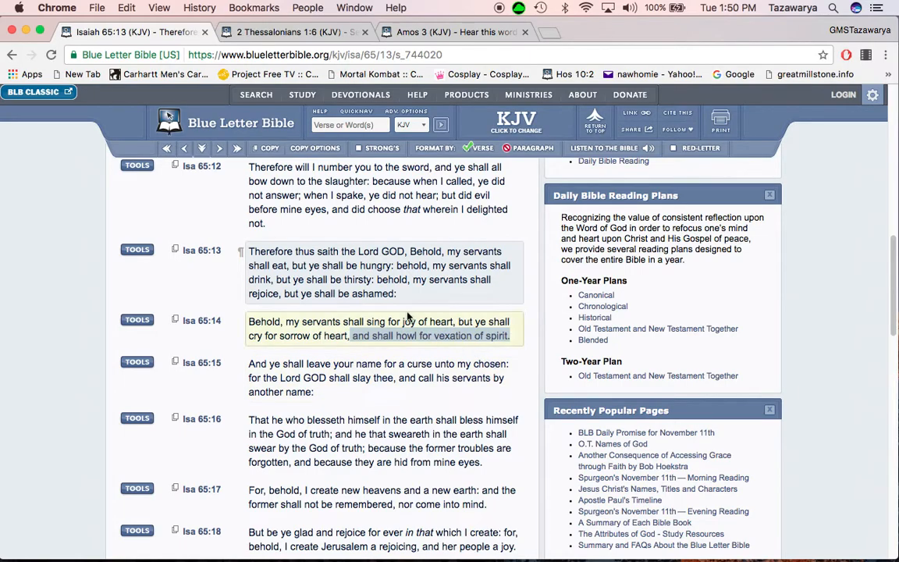
pyautogui.scroll(-3)
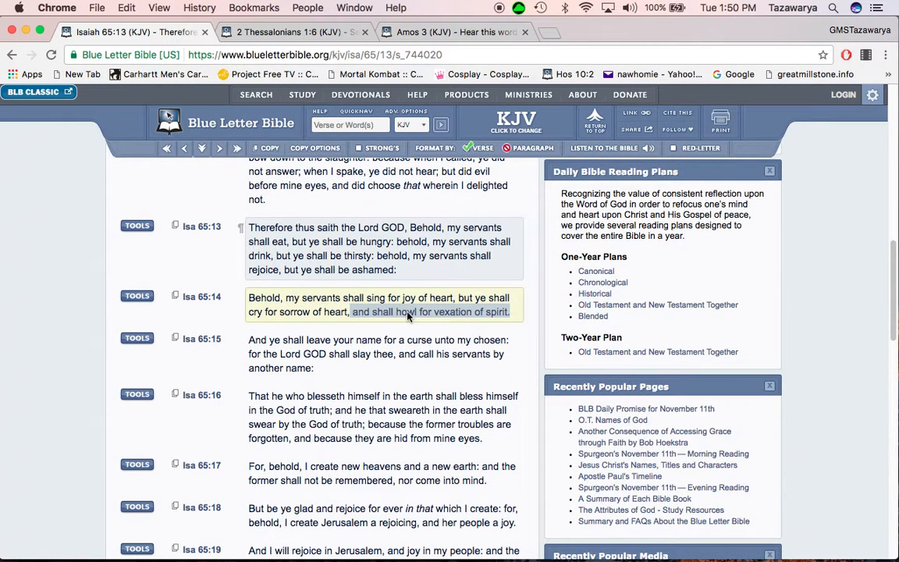
pyautogui.scroll(-3)
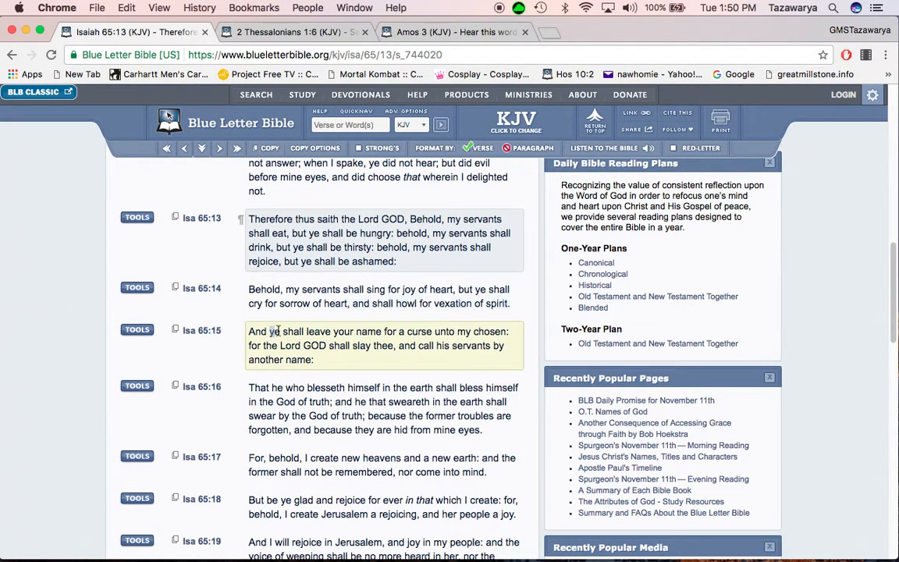
pyautogui.moveTo(277, 331); pyautogui.dragTo(507, 331)
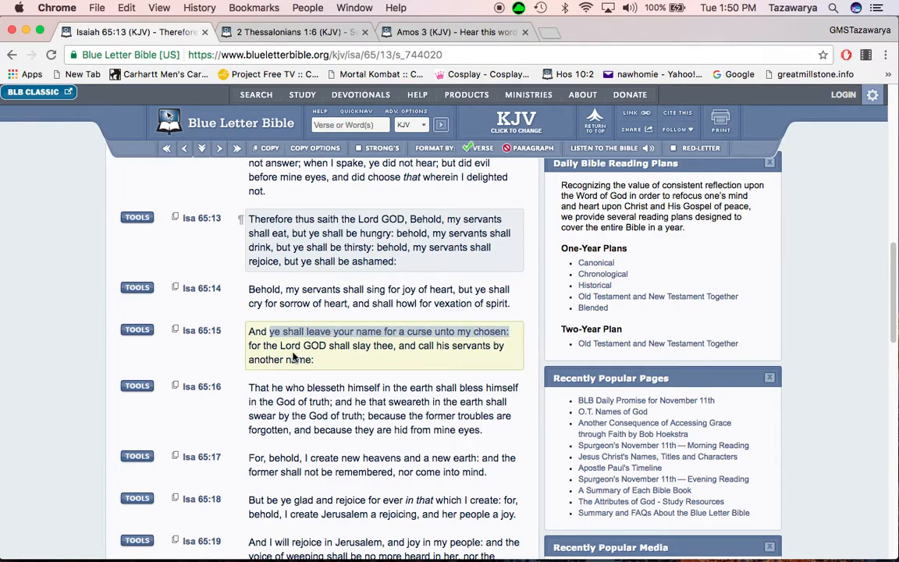
pyautogui.moveTo(390, 346)
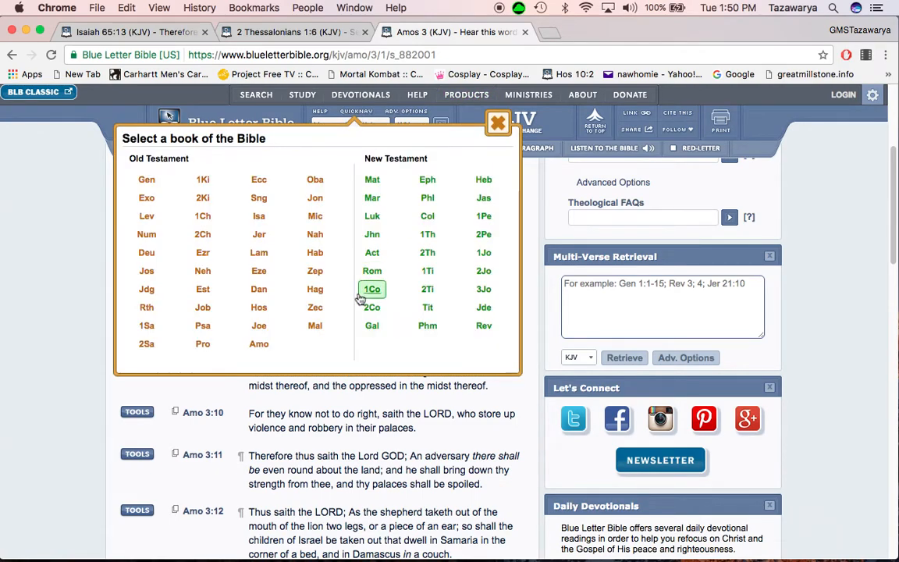
# Open Zechariah and mark phrases in 13:8 and 13:9 ending 'The LORD is my God'
pyautogui.click(314, 306)
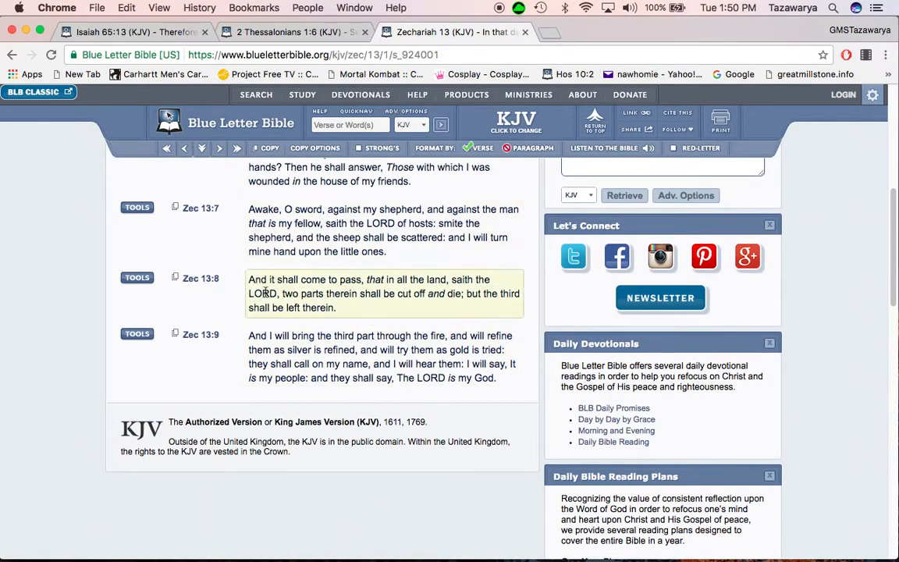
pyautogui.moveTo(265, 293)
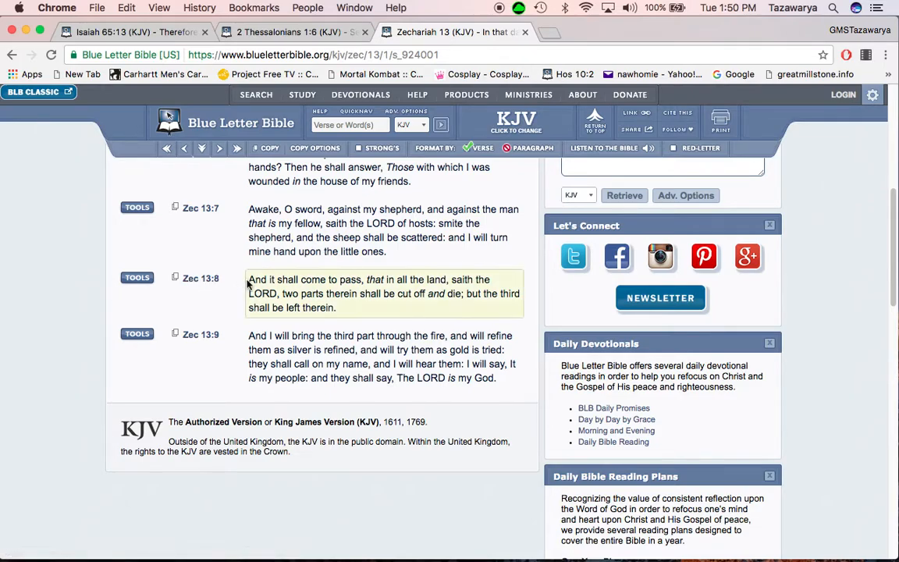
pyautogui.moveTo(249, 280); pyautogui.dragTo(394, 279)
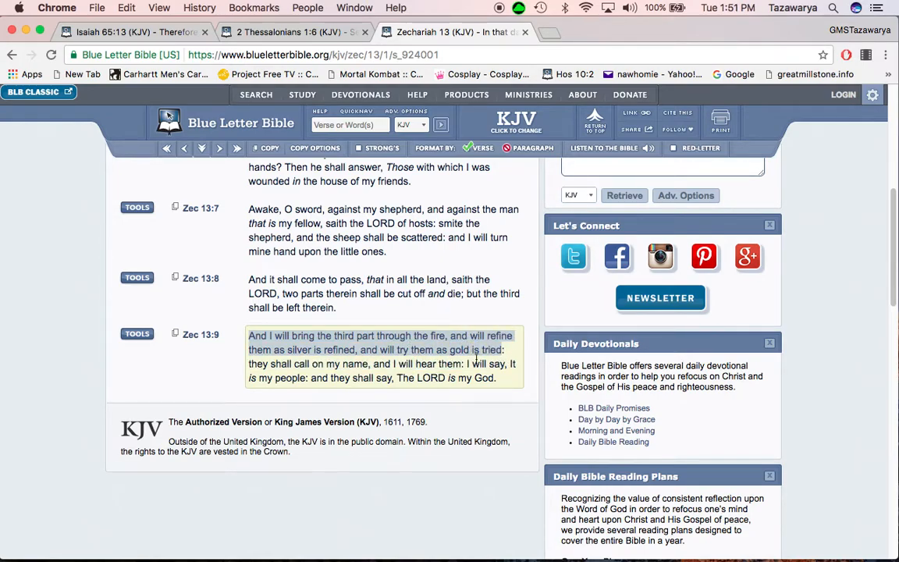
pyautogui.moveTo(370, 370)
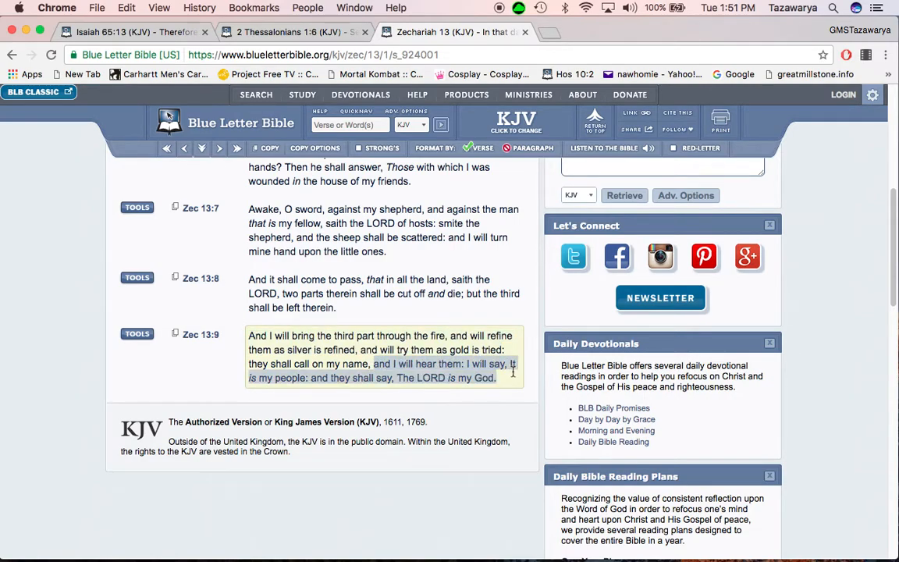
pyautogui.moveTo(513, 372); pyautogui.dragTo(355, 378)
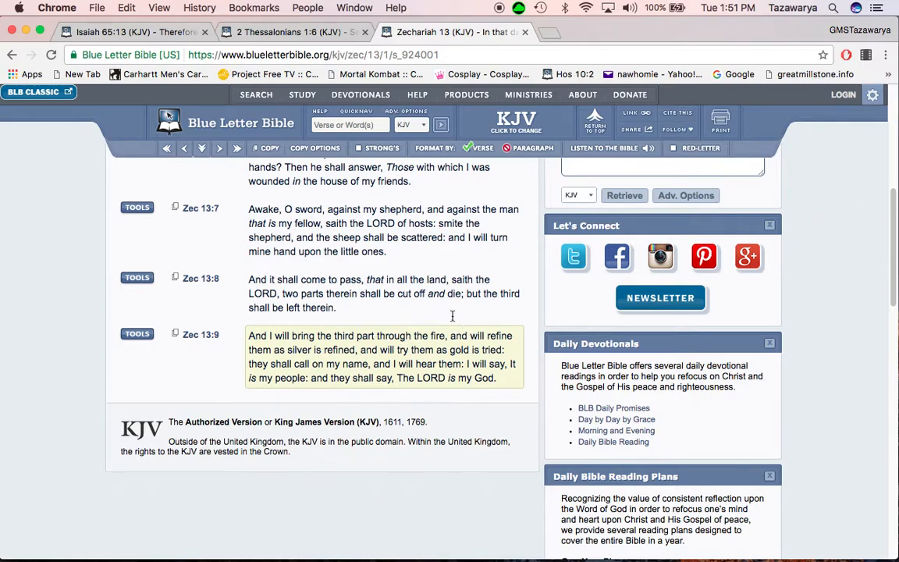
pyautogui.click(132, 32)
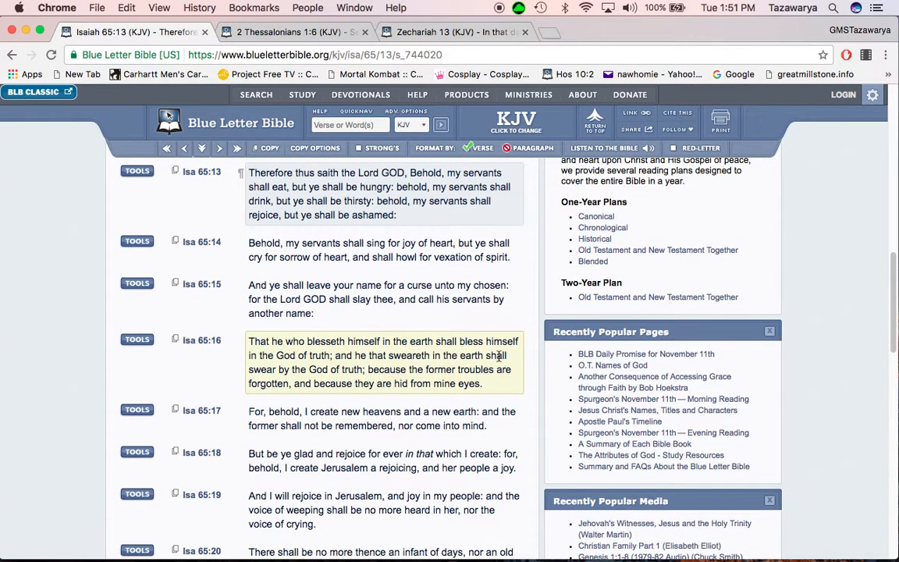
# Scroll to Isaiah 65:16 and mark its opening words through 'in the God of truth'
pyautogui.scroll(-3)
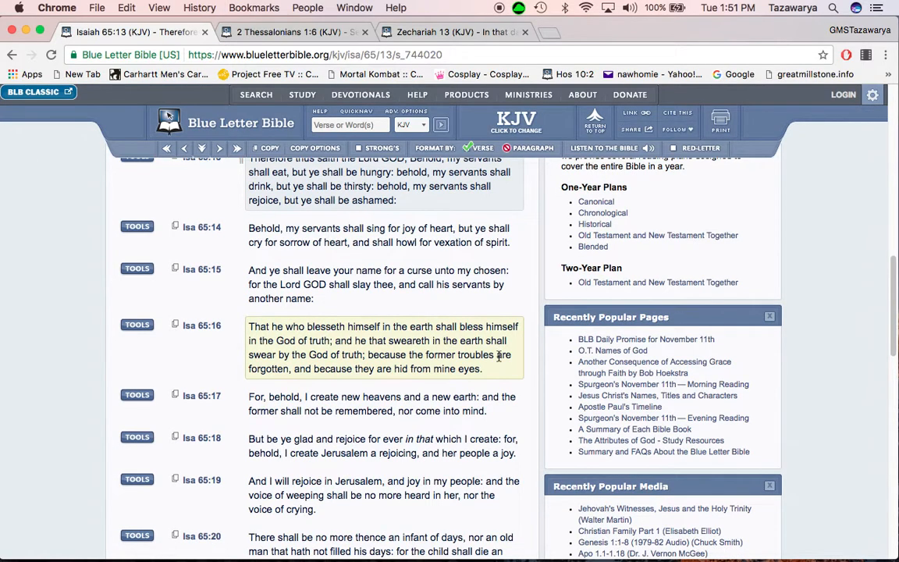
pyautogui.scroll(-3)
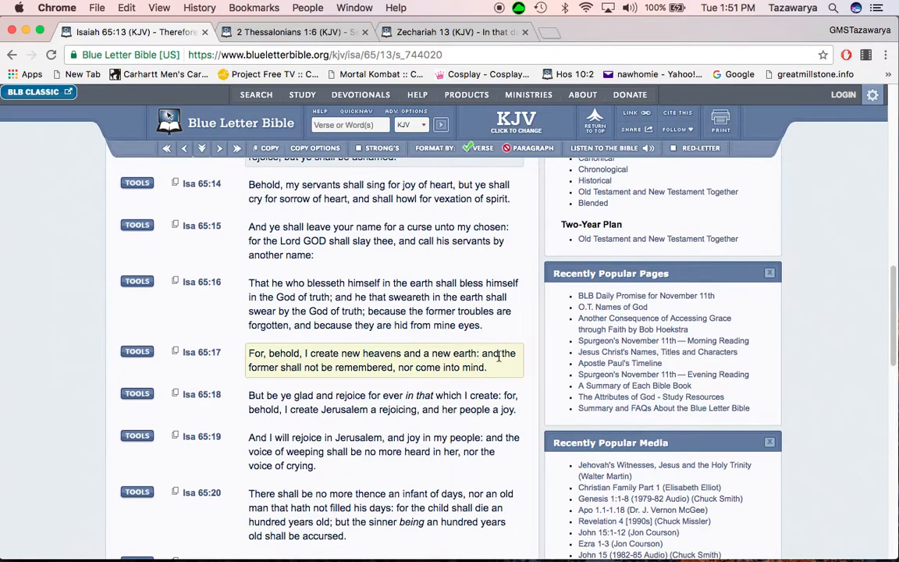
pyautogui.scroll(-3)
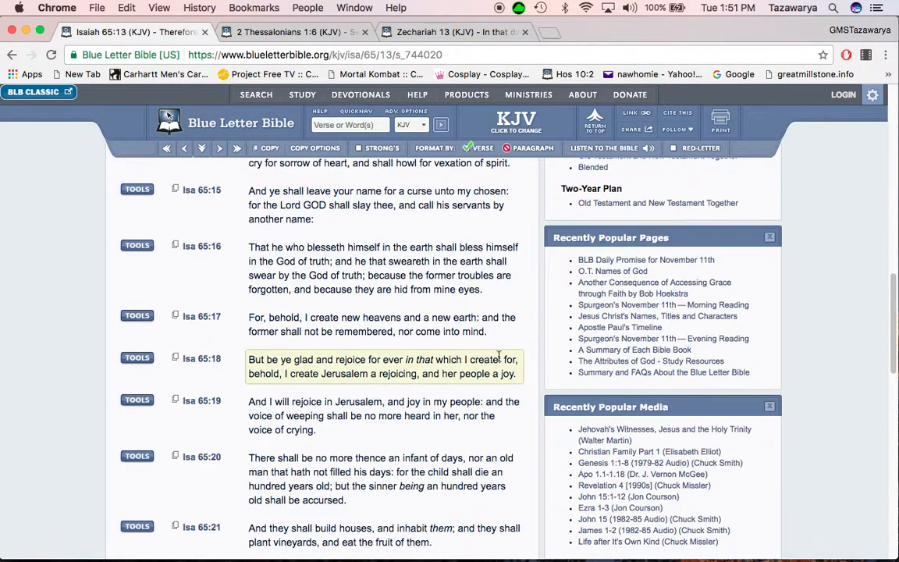
pyautogui.scroll(-3)
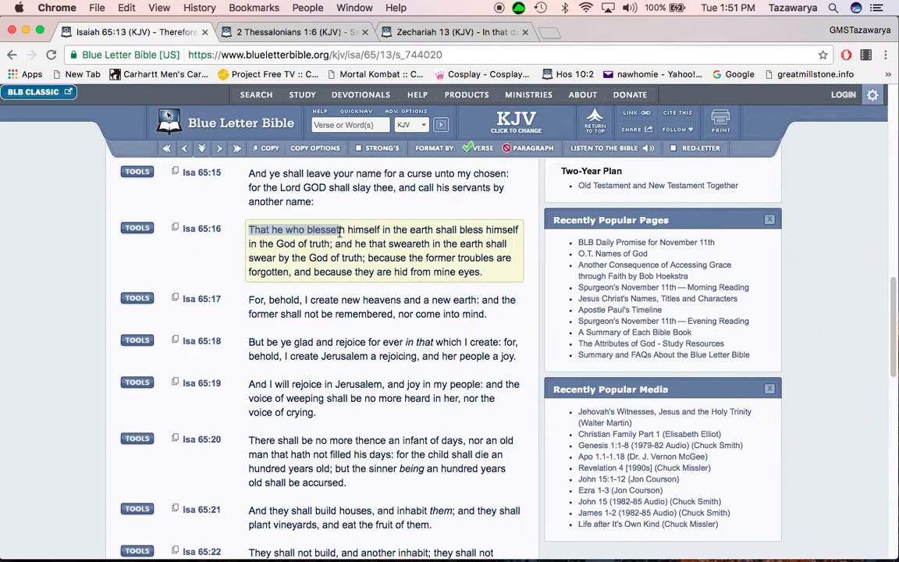
pyautogui.moveTo(343, 229); pyautogui.dragTo(430, 230)
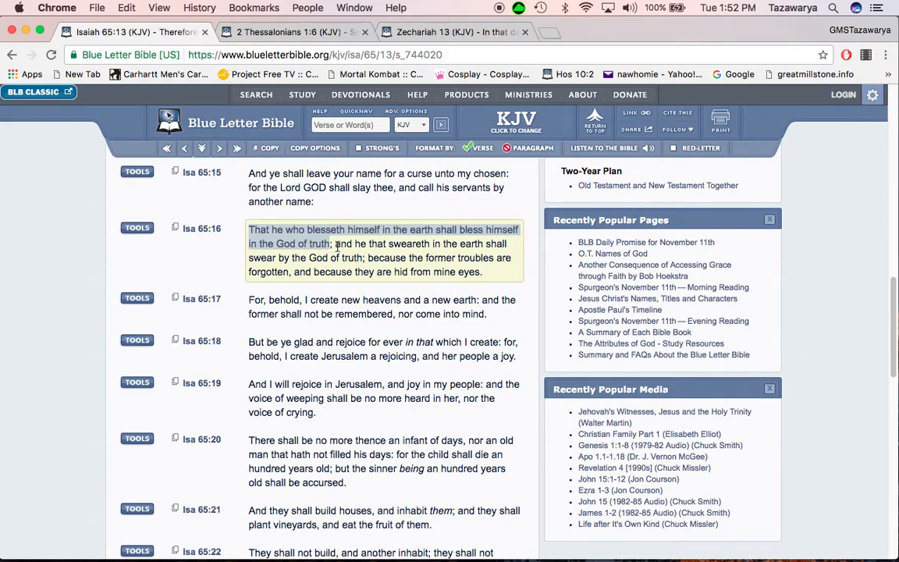
pyautogui.moveTo(336, 244); pyautogui.dragTo(505, 244)
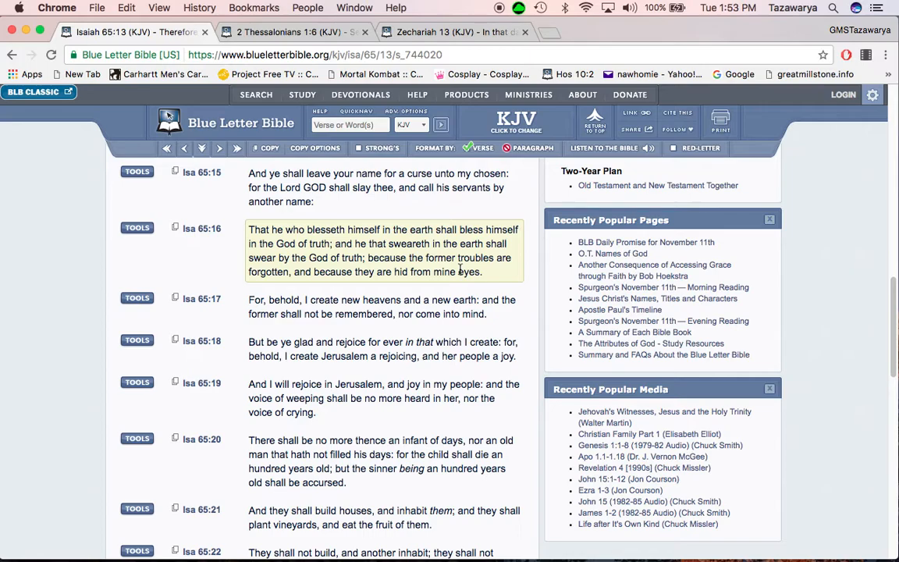
# Mark 'new heavens and a new earth' (65:17) and 'Jerusalem, and joy in my people' (65:19)
pyautogui.doubleClick(349, 300)
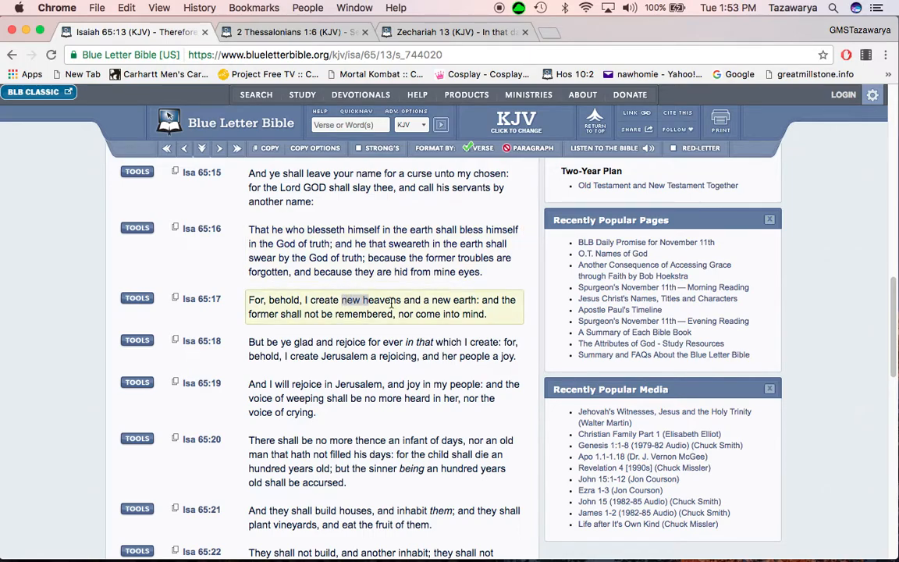
pyautogui.moveTo(341, 300); pyautogui.dragTo(480, 299)
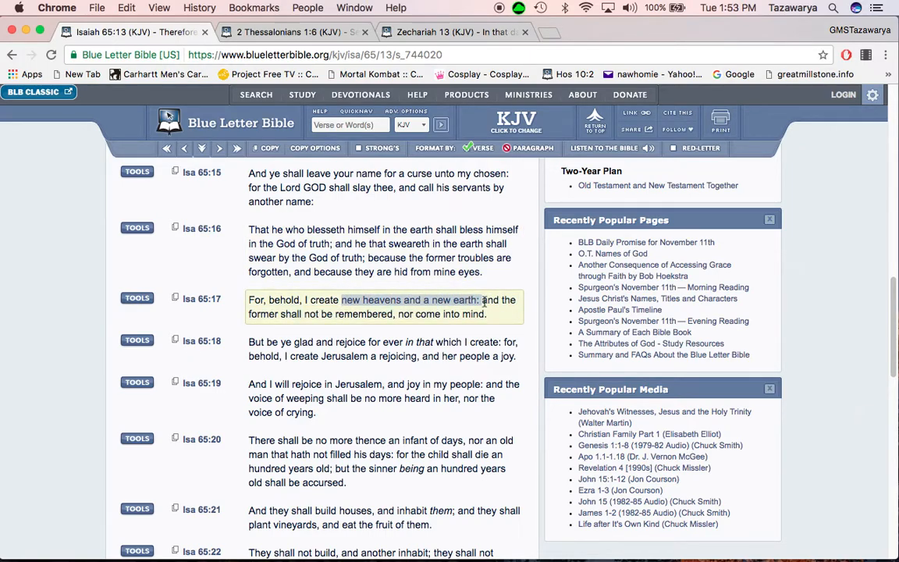
pyautogui.click(304, 313)
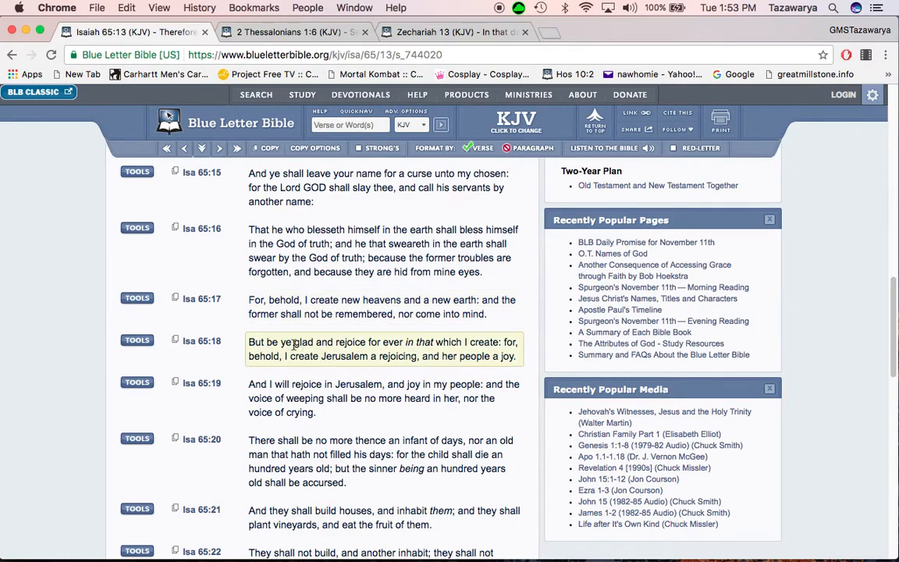
pyautogui.moveTo(281, 341); pyautogui.dragTo(385, 342)
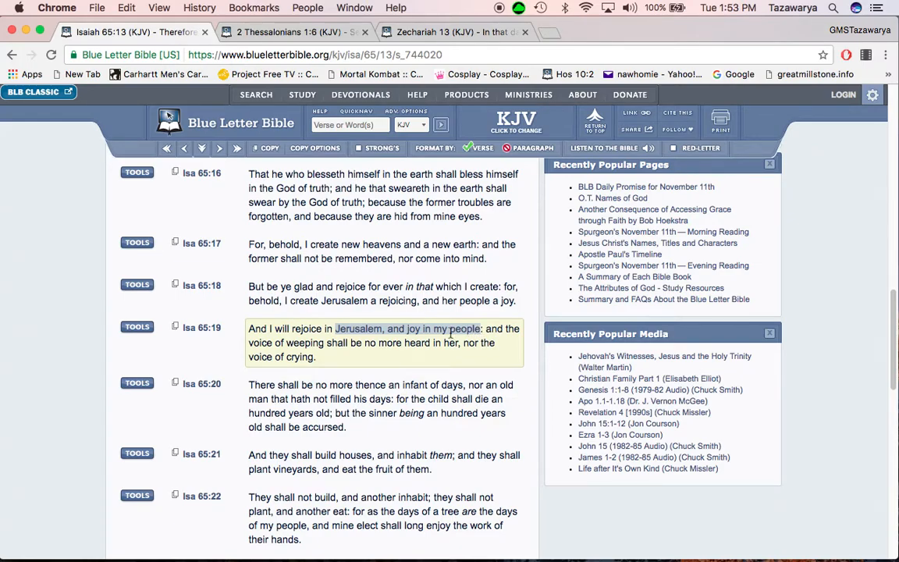
pyautogui.moveTo(516, 353)
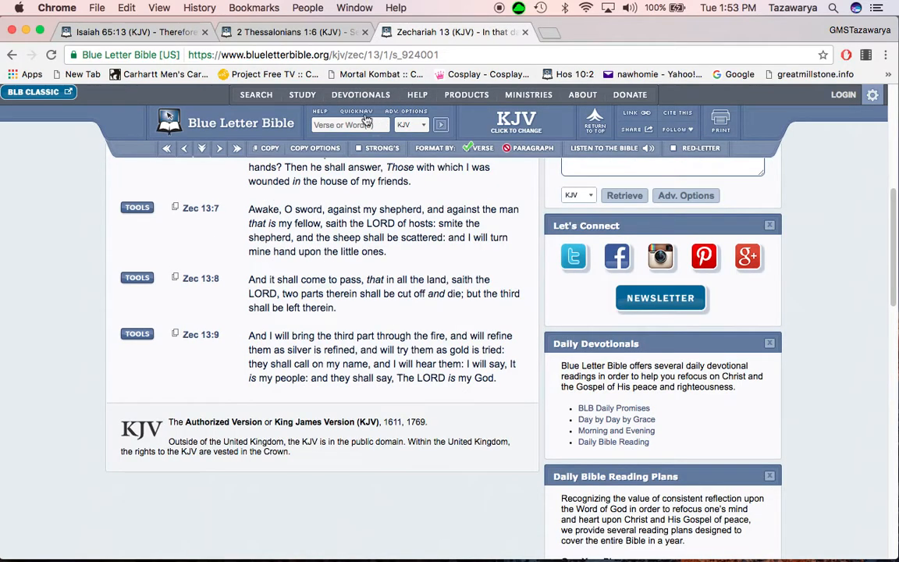
# Open Daniel from the book list and mark 'shall Michael stand up' through 'that same time'
pyautogui.click(349, 125)
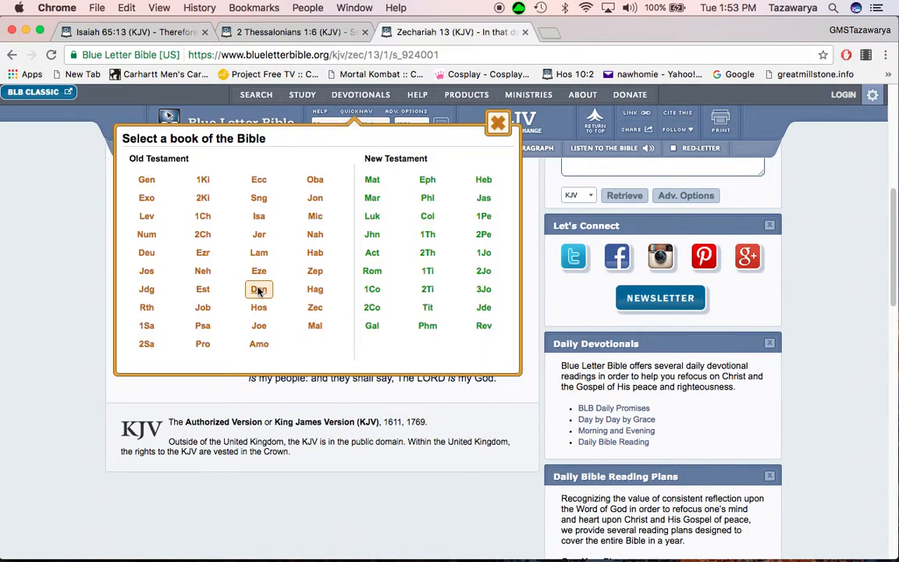
pyautogui.click(258, 288)
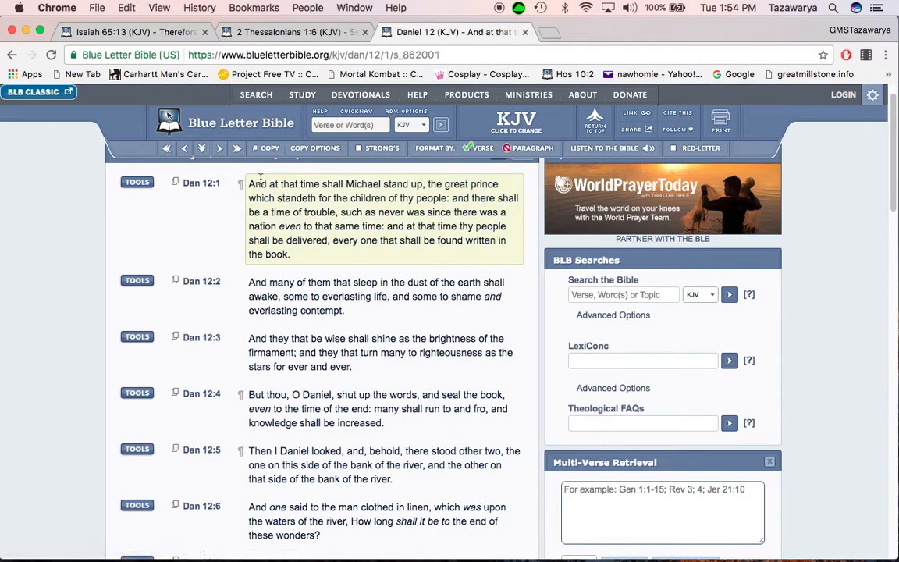
pyautogui.moveTo(320, 183); pyautogui.dragTo(426, 183)
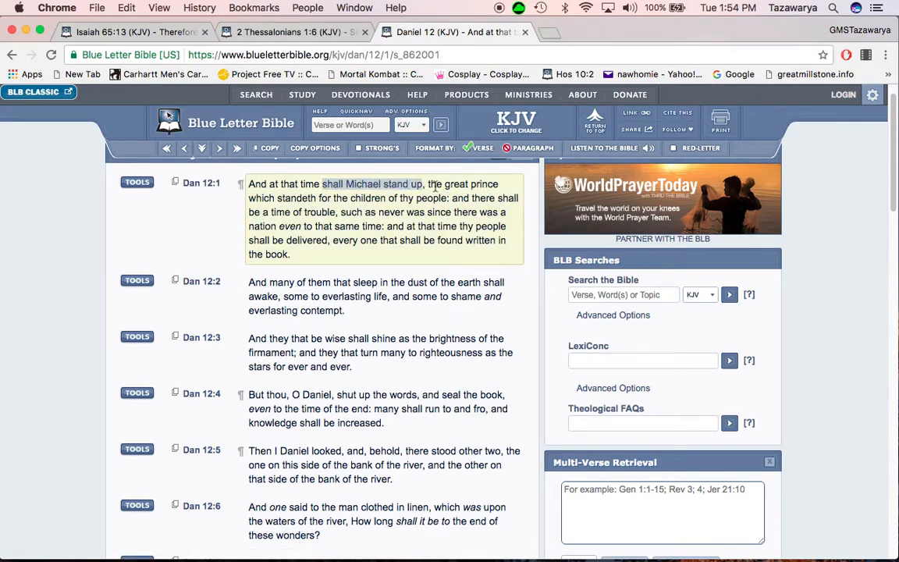
pyautogui.moveTo(321, 183); pyautogui.dragTo(322, 211)
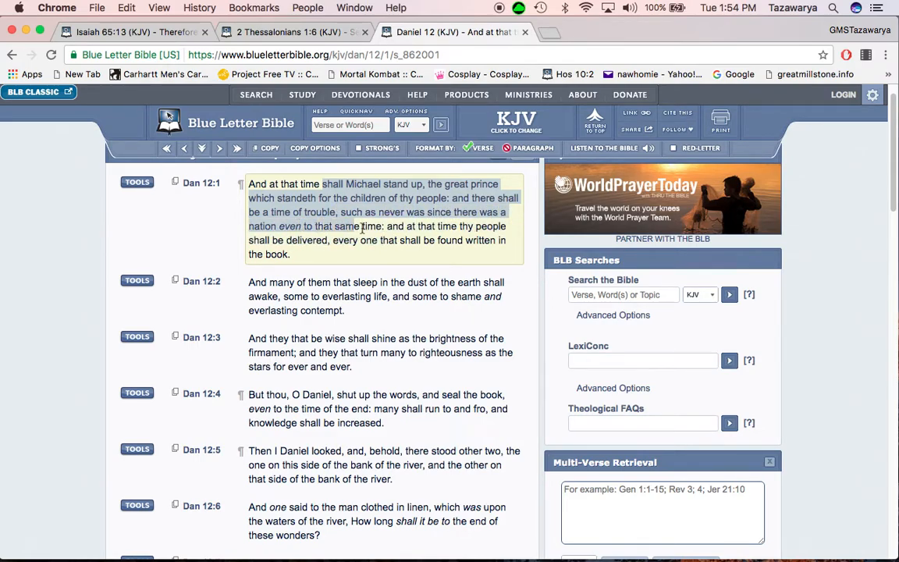
pyautogui.doubleClick(371, 227)
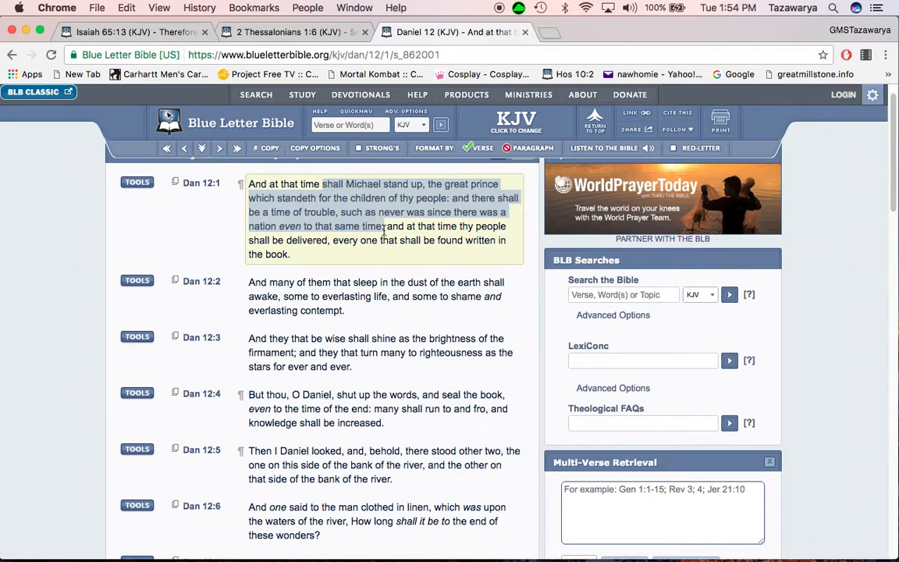
pyautogui.moveTo(395, 227)
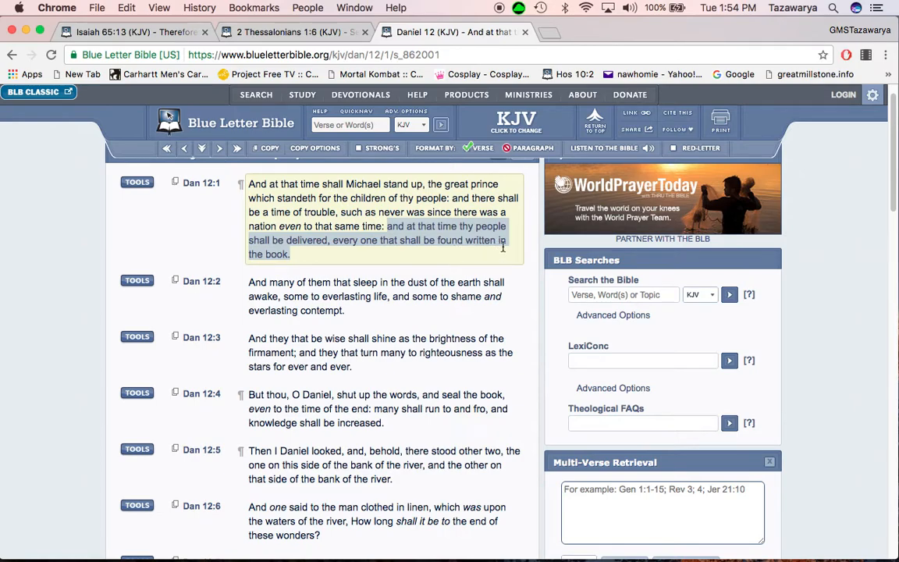
pyautogui.click(380, 281)
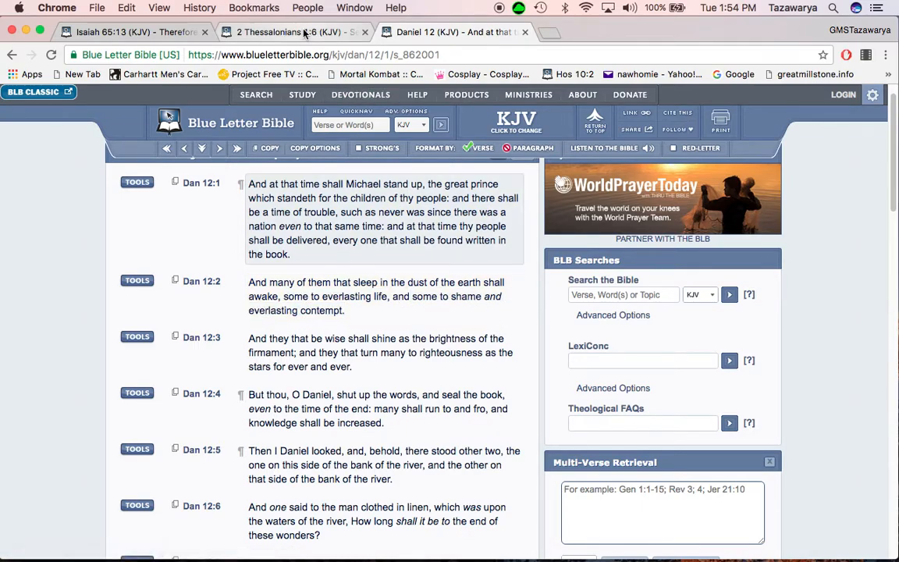
pyautogui.click(132, 32)
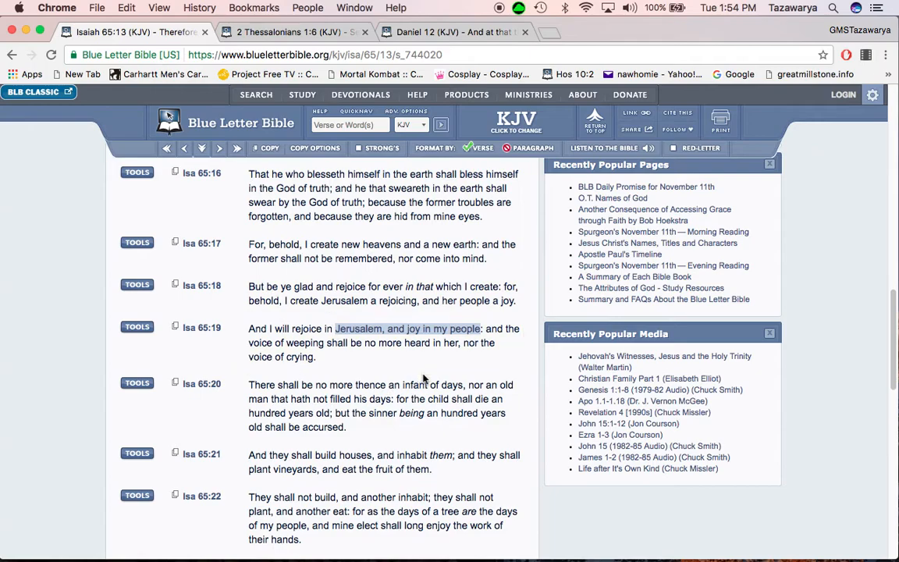
pyautogui.click(383, 343)
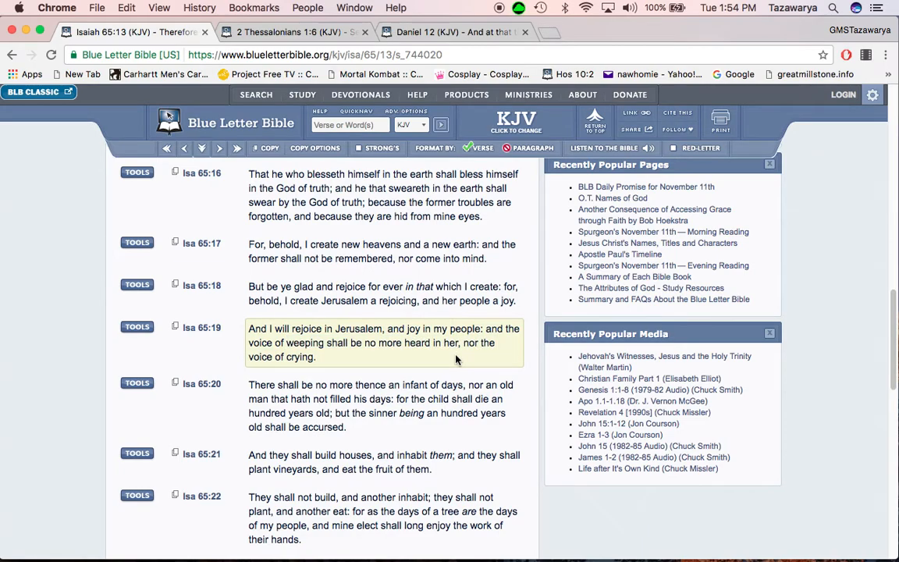
pyautogui.scroll(-3)
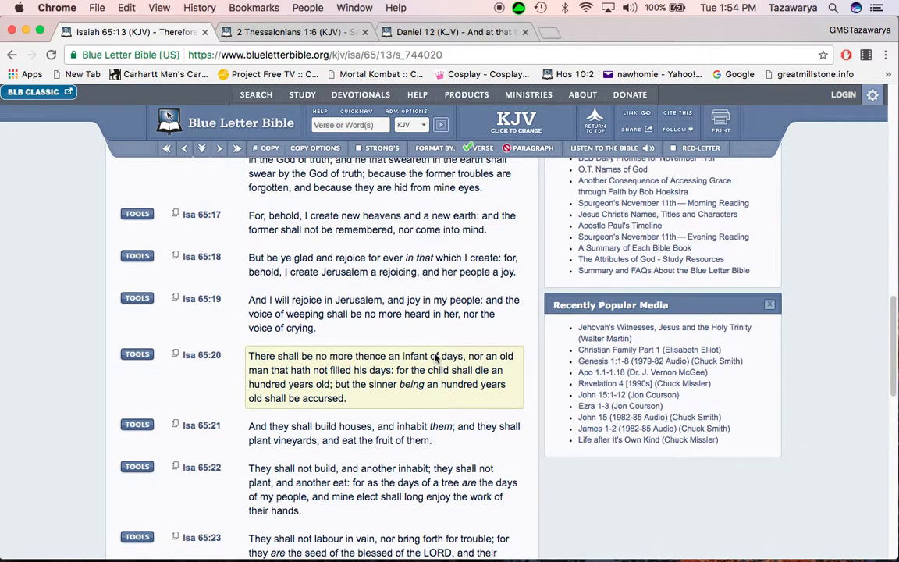
pyautogui.scroll(-3)
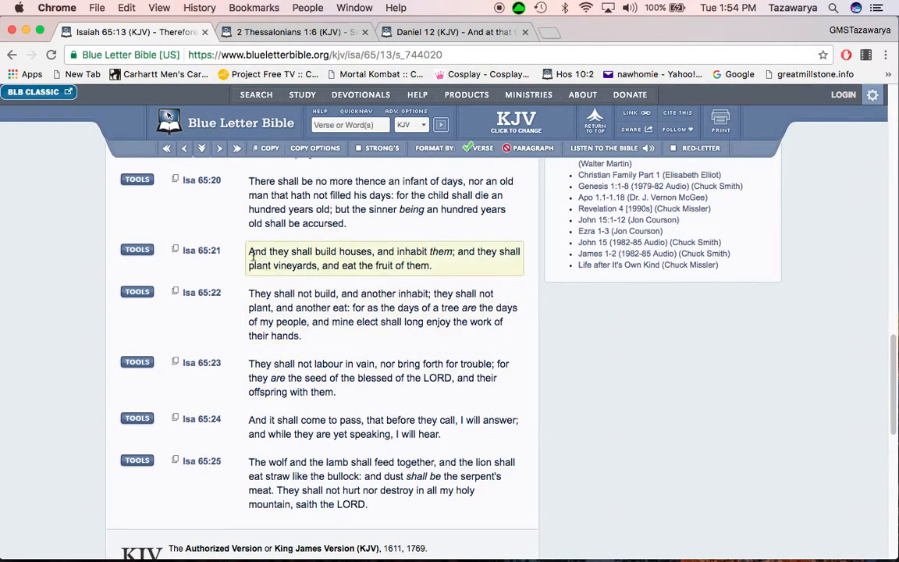
pyautogui.moveTo(248, 251); pyautogui.dragTo(373, 252)
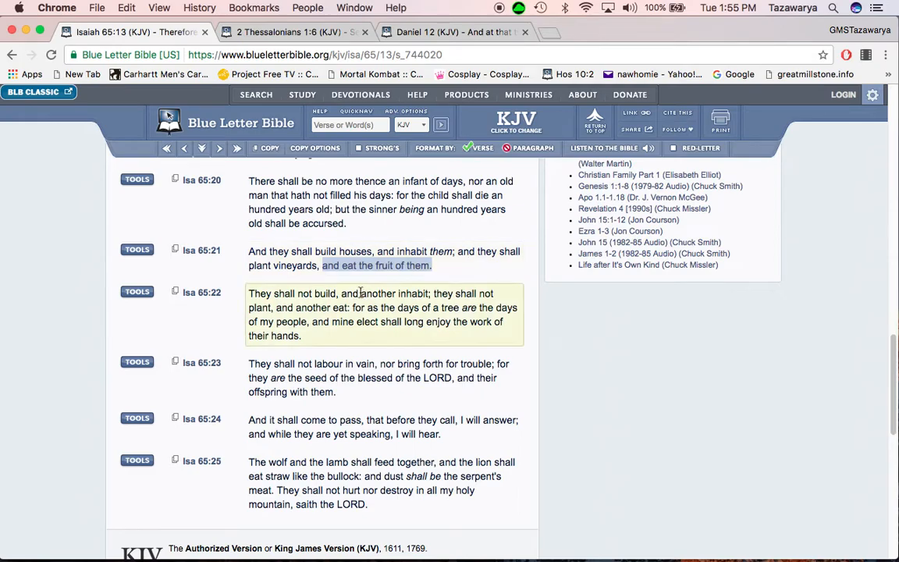
pyautogui.moveTo(448, 303)
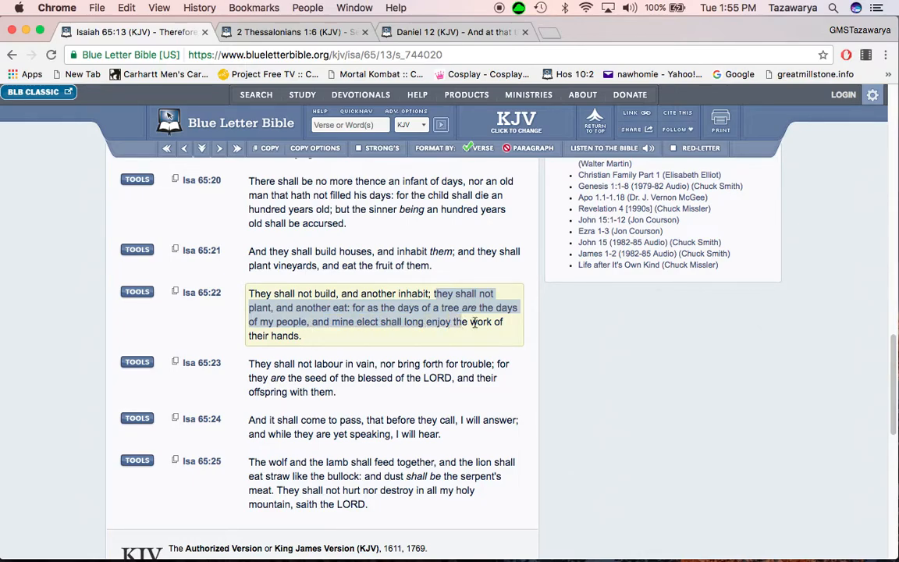
pyautogui.scroll(-3)
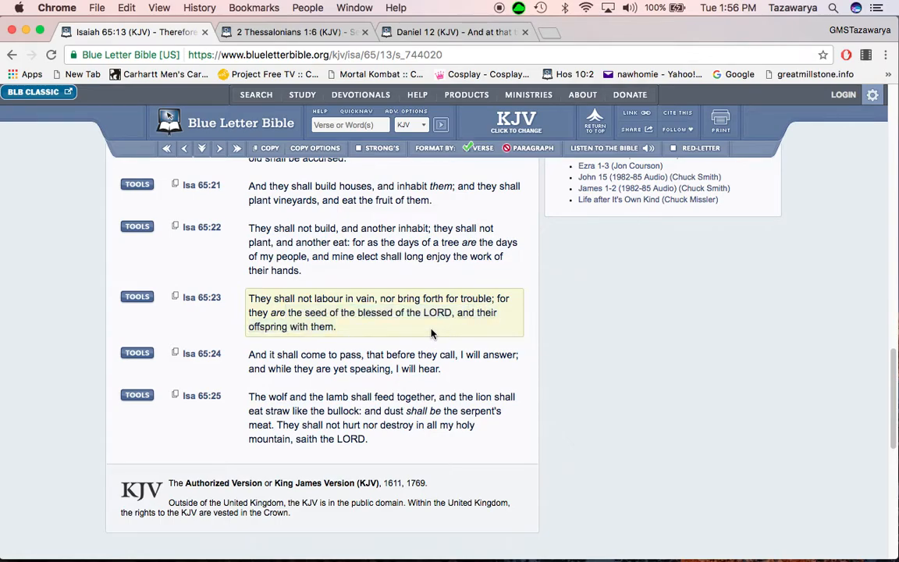
pyautogui.scroll(-3)
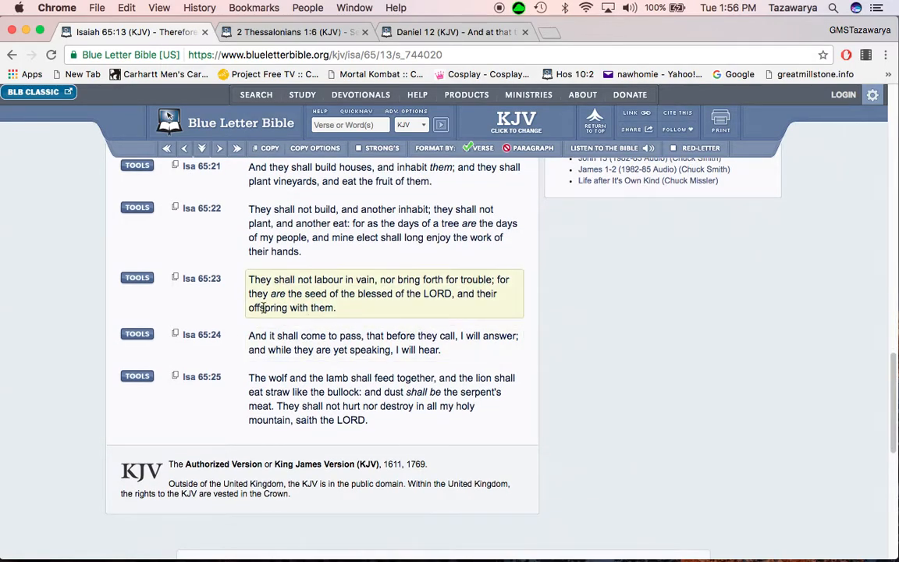
pyautogui.moveTo(427, 252)
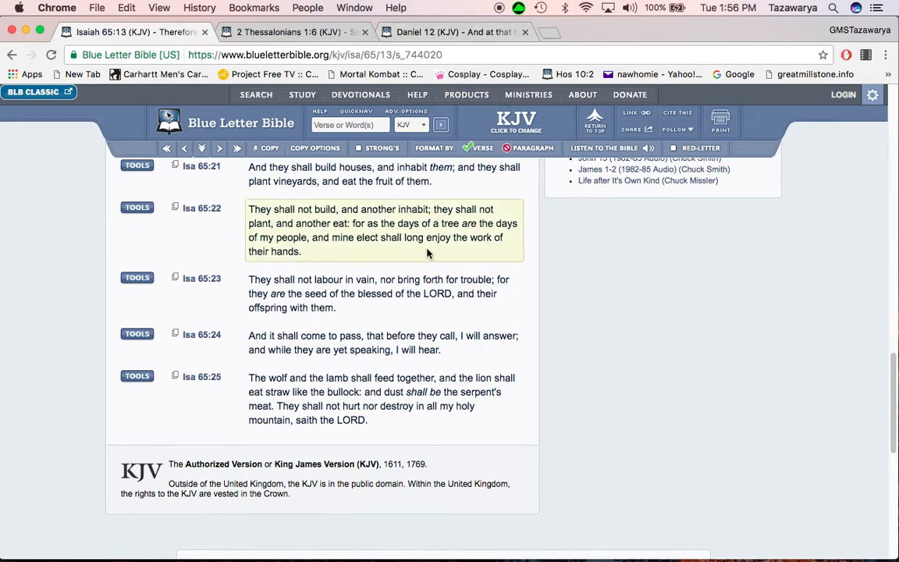
pyautogui.moveTo(383, 326)
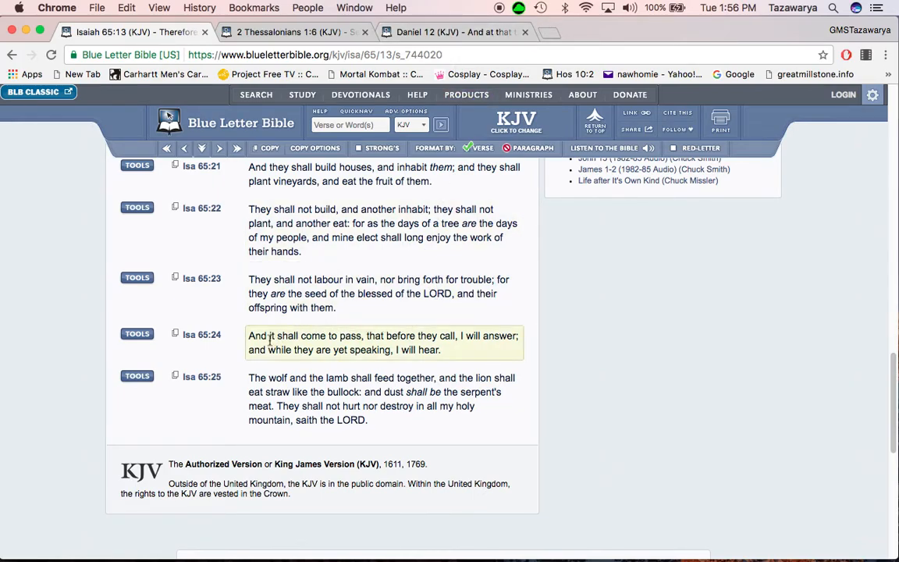
pyautogui.moveTo(272, 335); pyautogui.dragTo(449, 336)
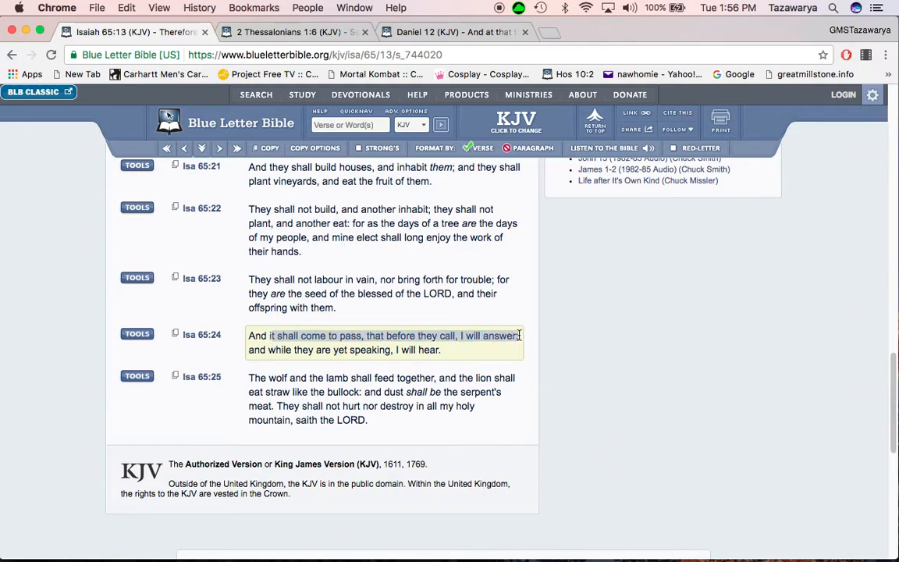
pyautogui.moveTo(521, 334); pyautogui.dragTo(409, 350)
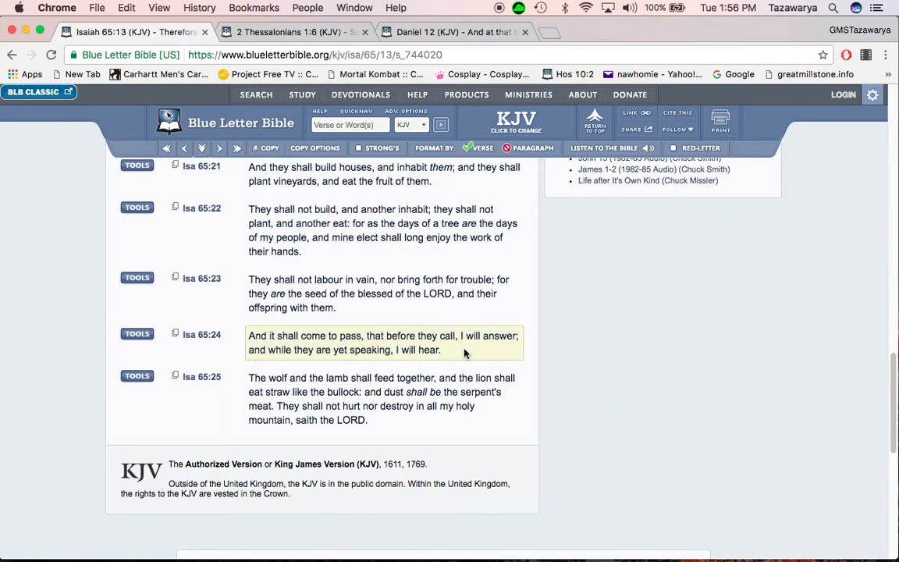
# Scroll to Isaiah 65:25 and mark 'lamb shall feed together, and the lion shall eat straw'
pyautogui.scroll(-3)
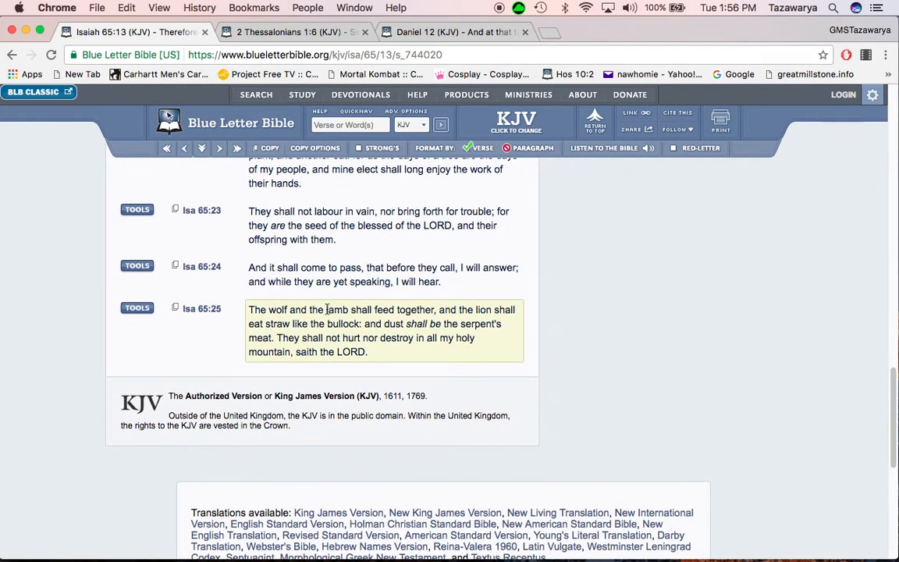
pyautogui.moveTo(326, 309); pyautogui.dragTo(468, 323)
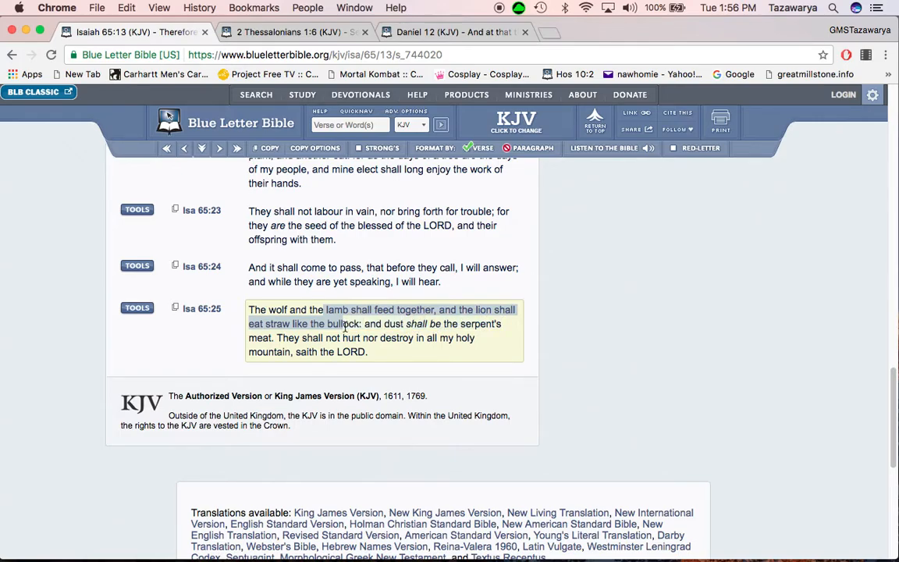
pyautogui.click(351, 375)
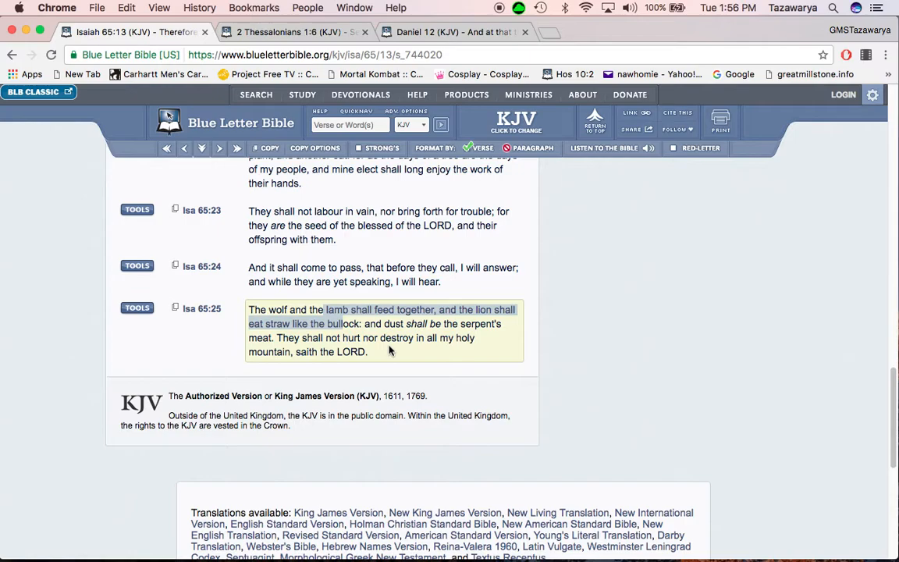
pyautogui.moveTo(293, 342)
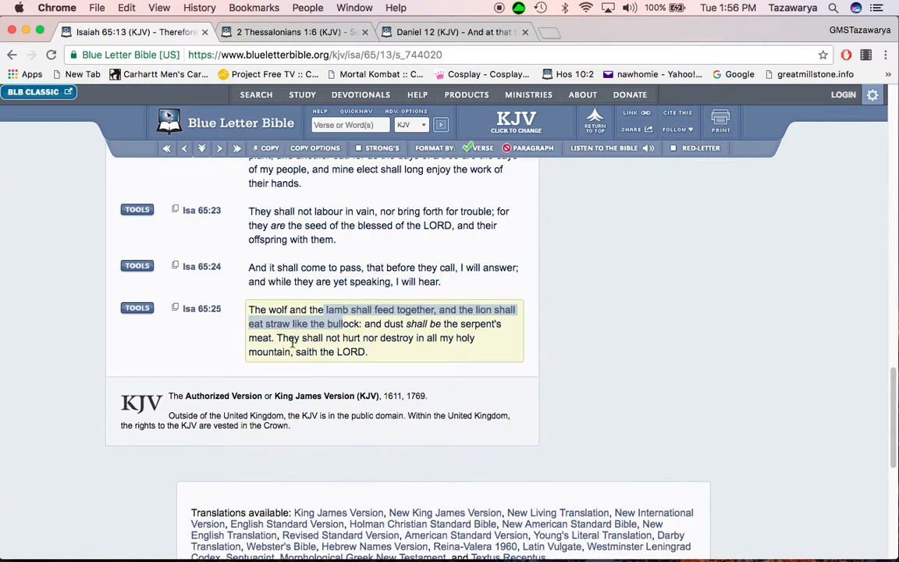
pyautogui.moveTo(292, 341)
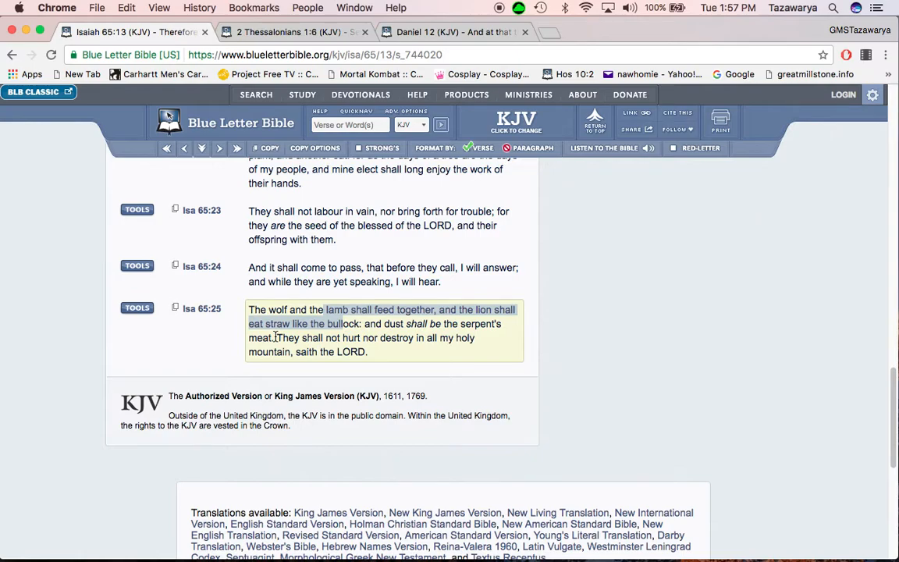
pyautogui.moveTo(280, 337)
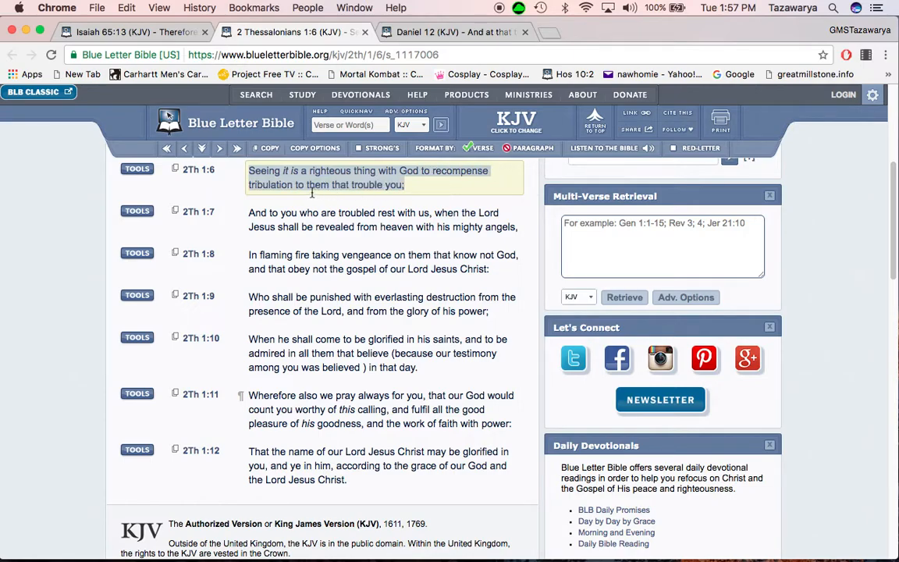
pyautogui.moveTo(419, 185)
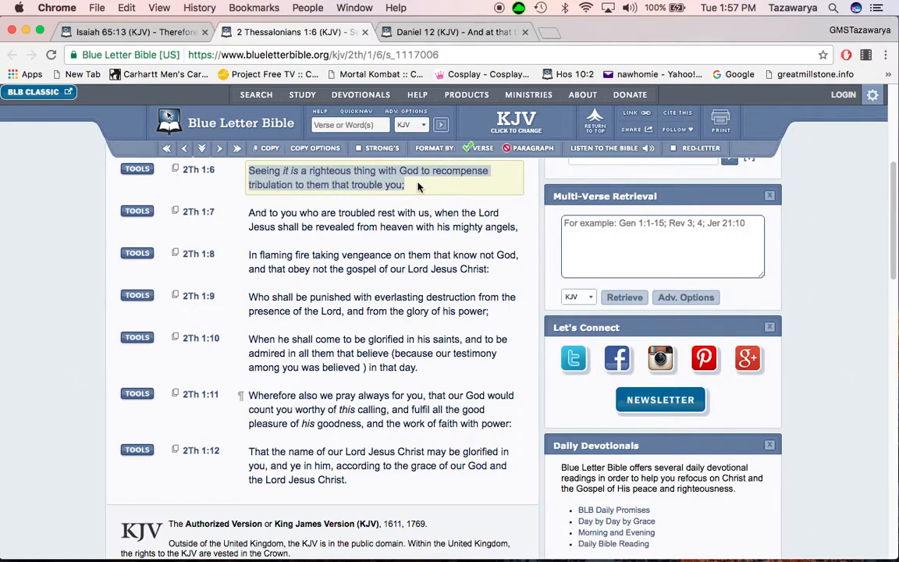
pyautogui.moveTo(422, 193)
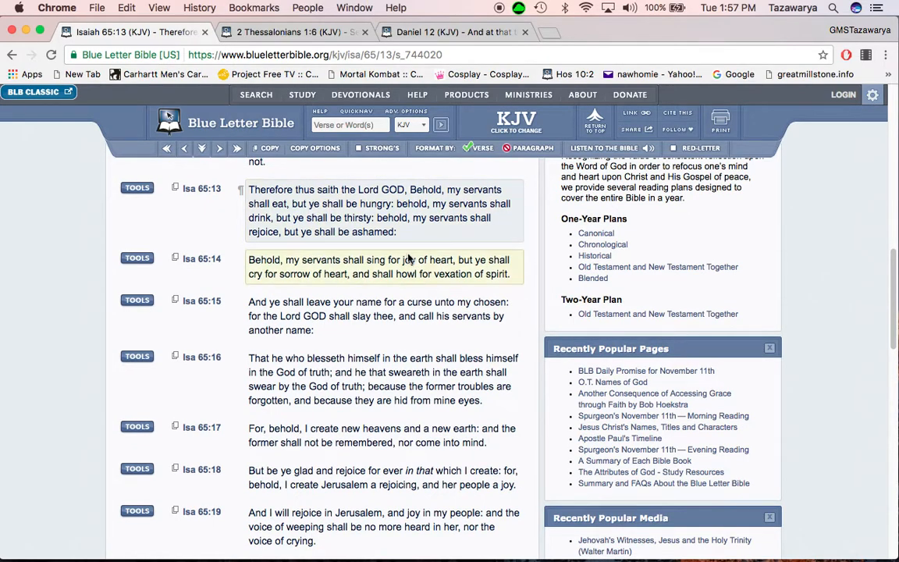
# Mark 'In flaming fire taking vengeance' in 2 Thessalonians 1:8 and another phrase in verse 1:10
pyautogui.scroll(-3)
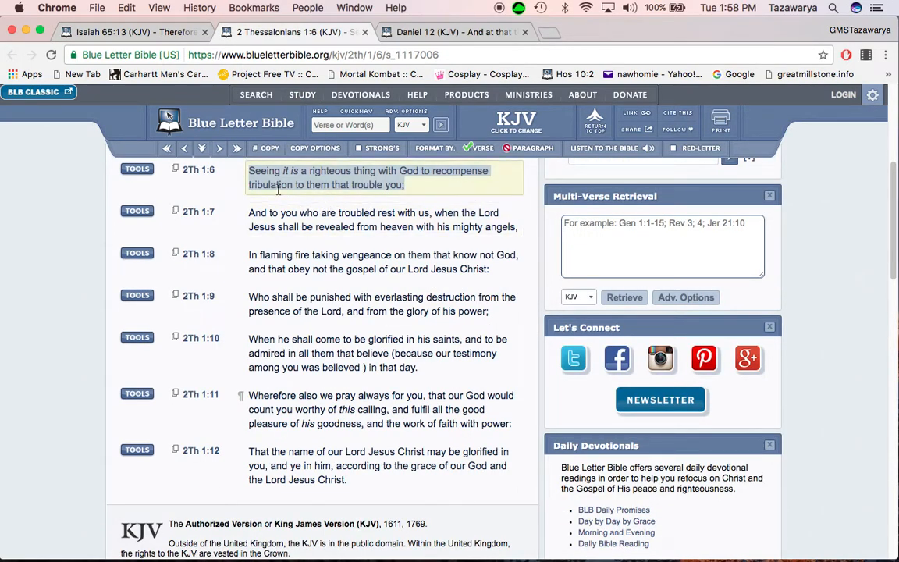
pyautogui.moveTo(372, 197)
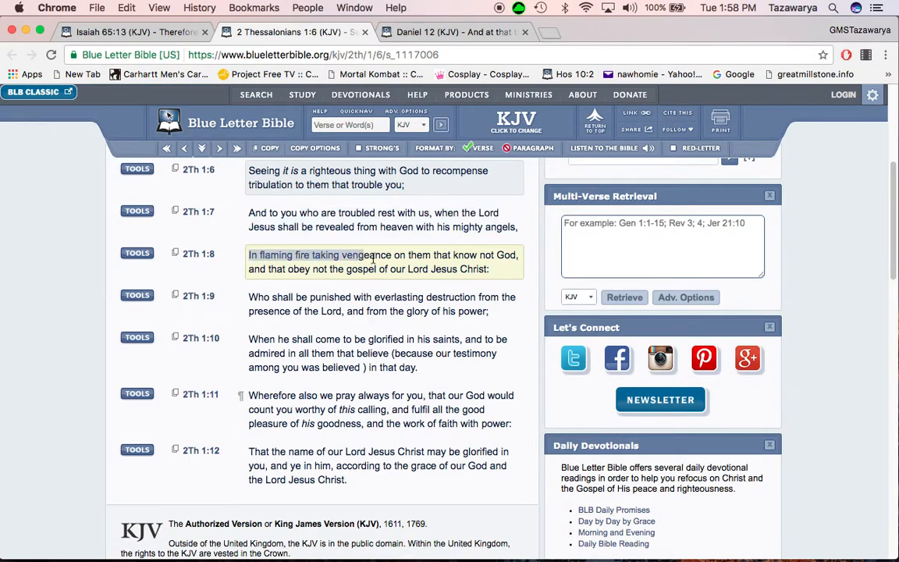
pyautogui.moveTo(363, 255); pyautogui.dragTo(519, 256)
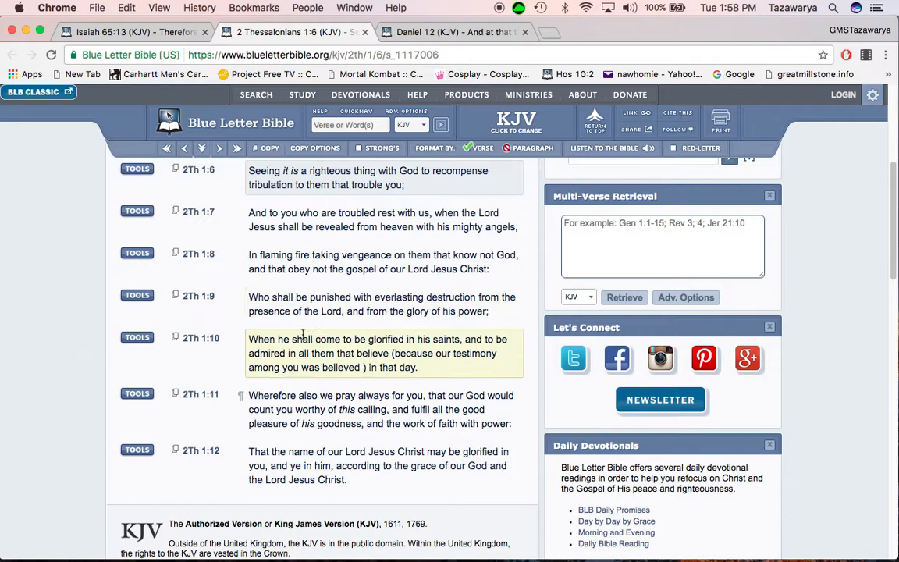
pyautogui.moveTo(248, 339); pyautogui.dragTo(489, 338)
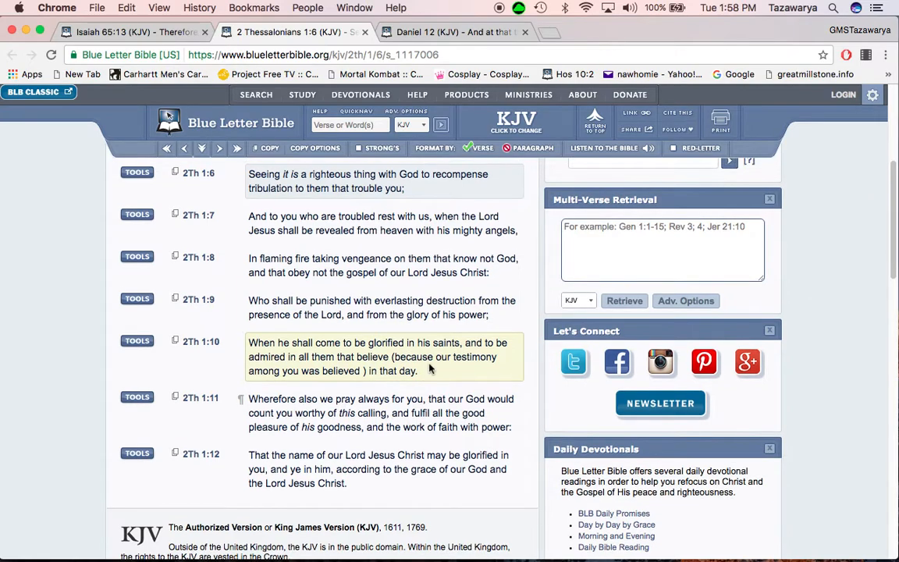
pyautogui.moveTo(383, 368)
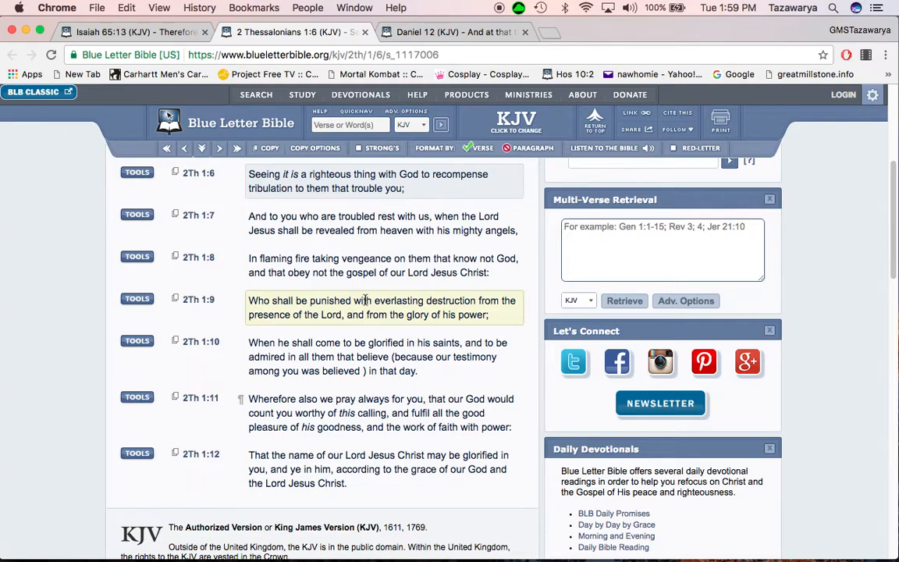
pyautogui.moveTo(466, 265)
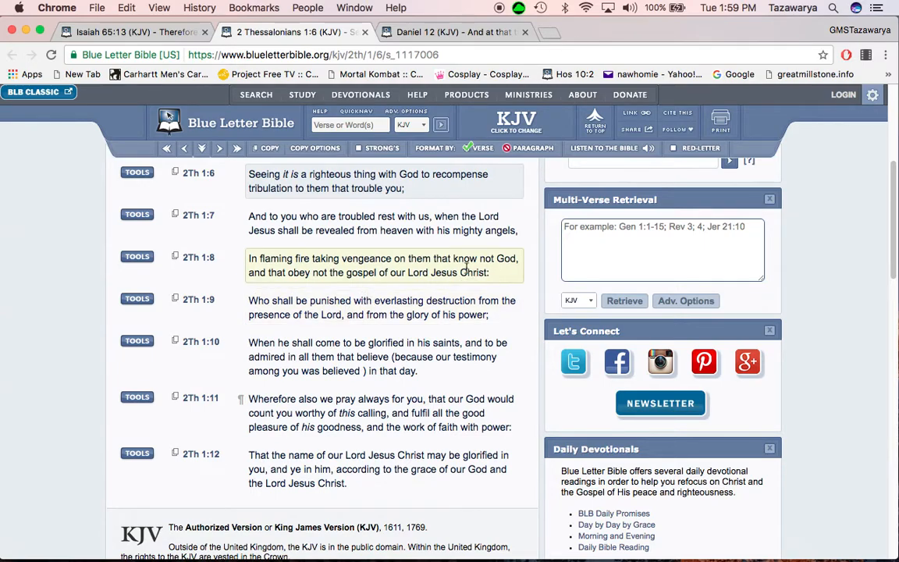
pyautogui.moveTo(338, 255)
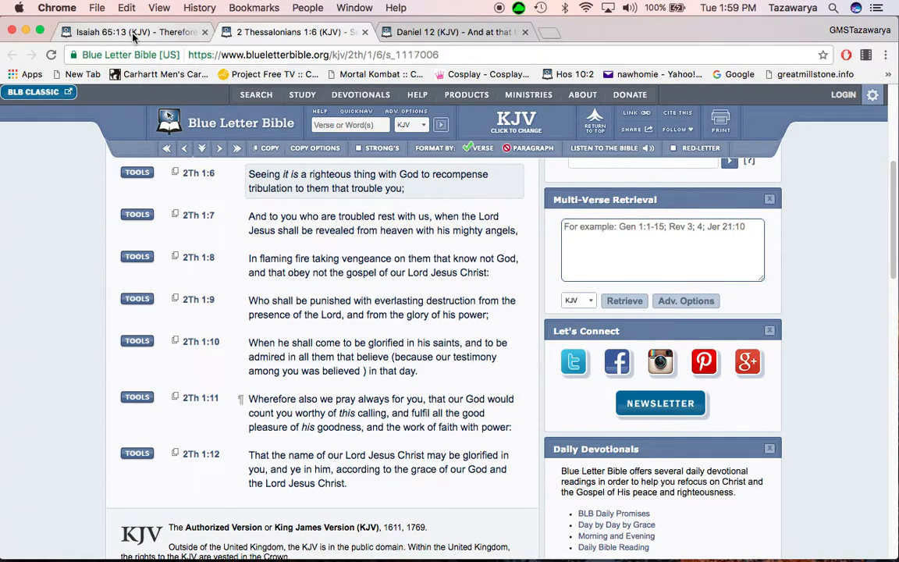
# Switch to the Isaiah 65:13 KJV tab and read down through verses 17–25
pyautogui.click(124, 32)
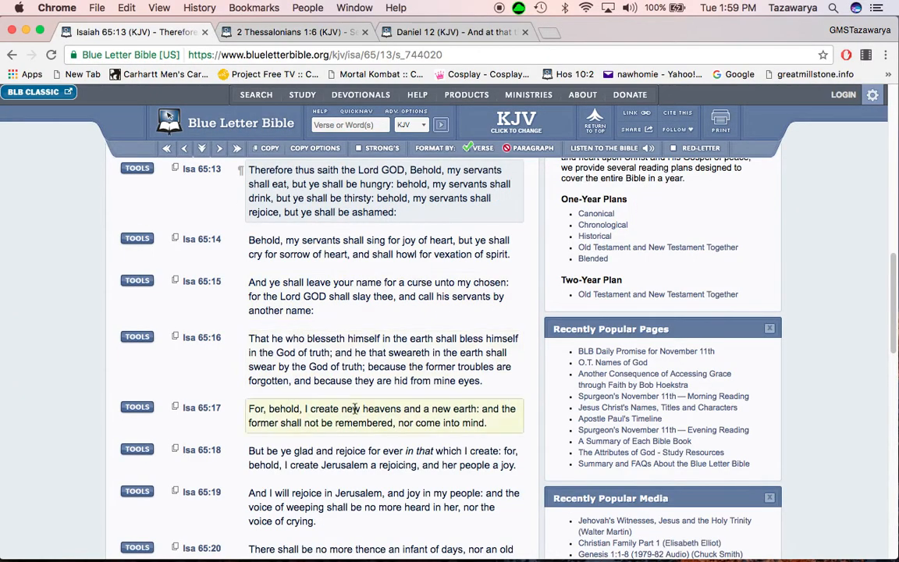
pyautogui.scroll(-3)
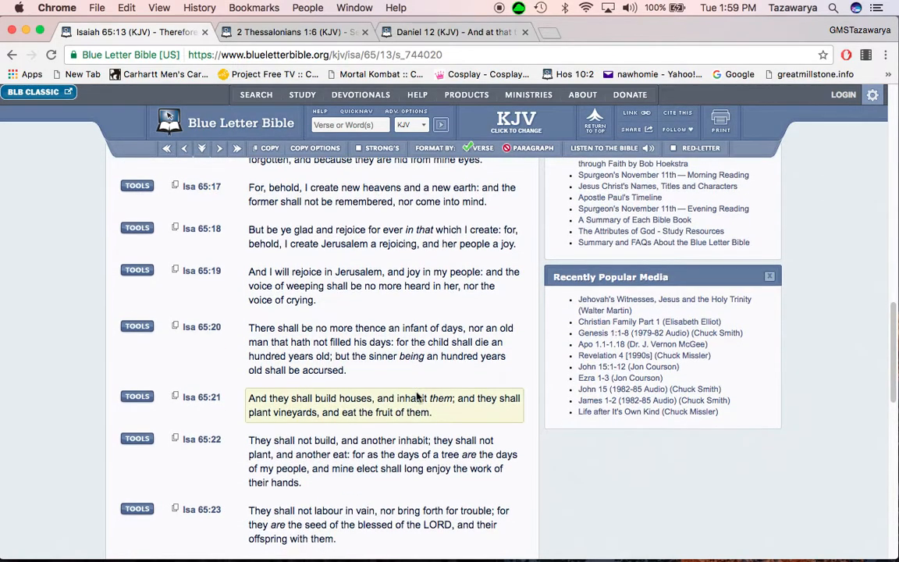
pyautogui.scroll(-3)
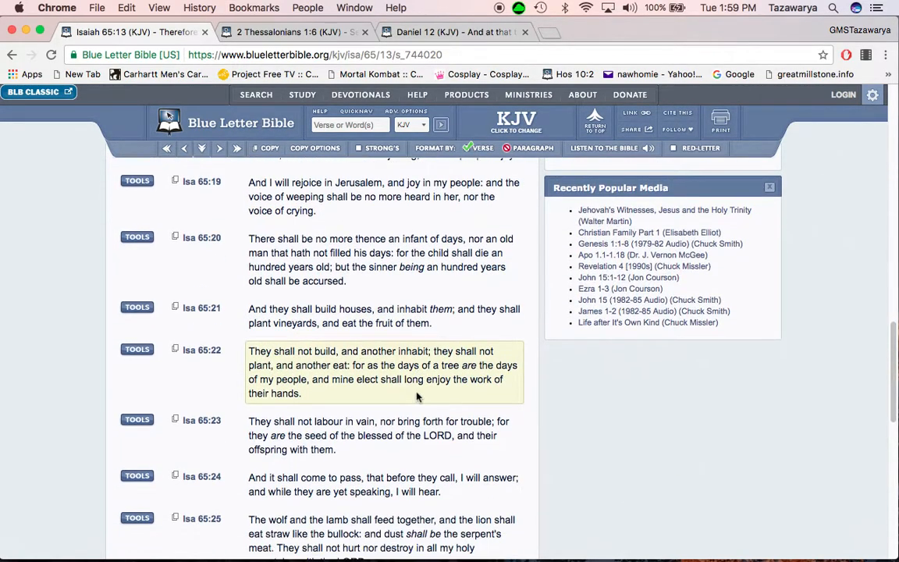
pyautogui.scroll(-3)
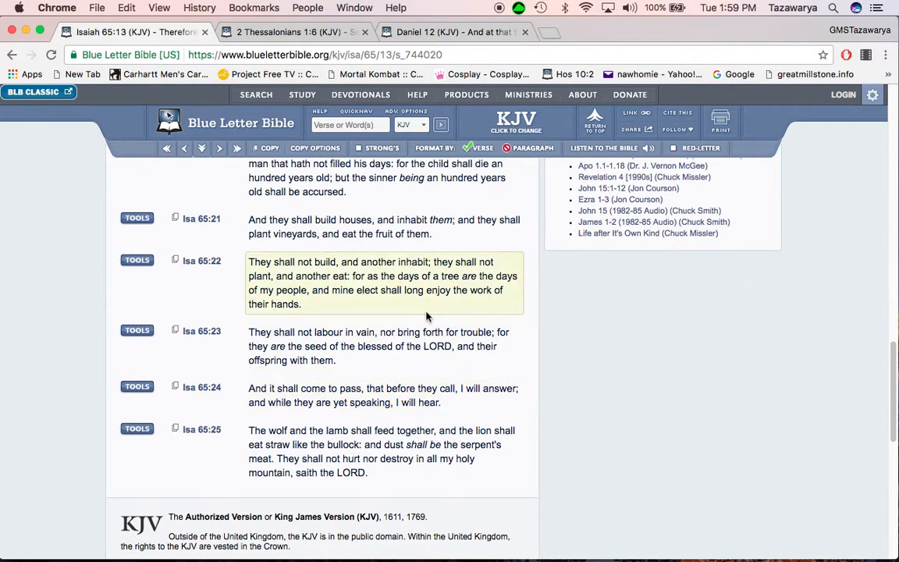
pyautogui.scroll(-3)
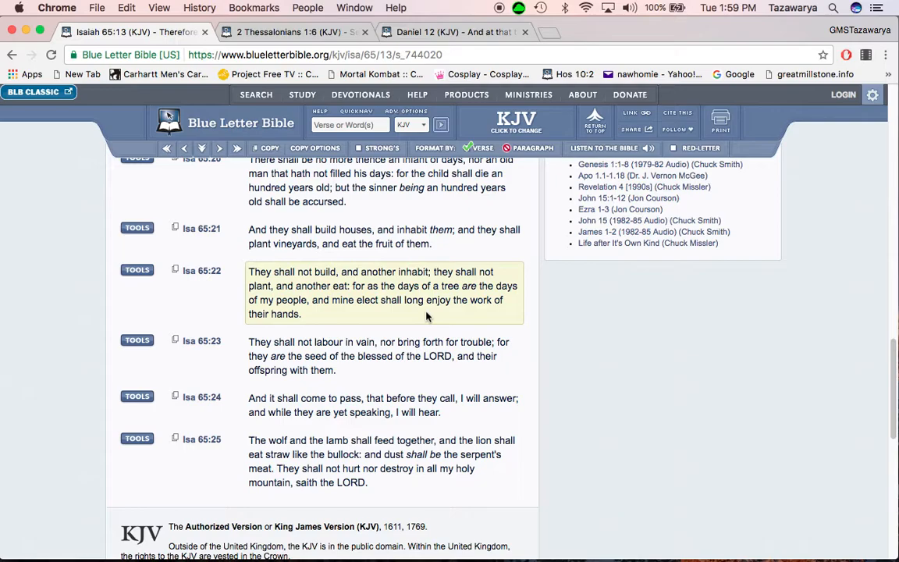
pyautogui.scroll(-3)
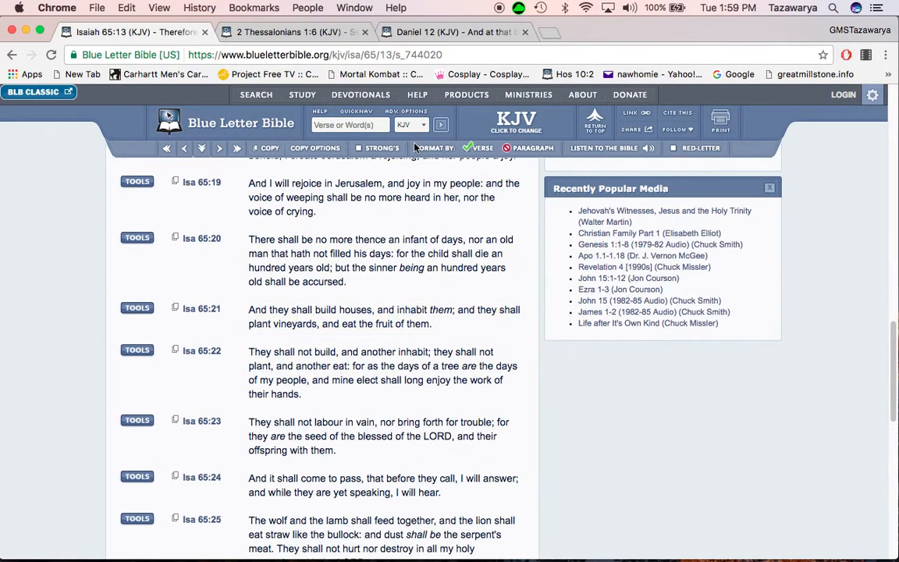